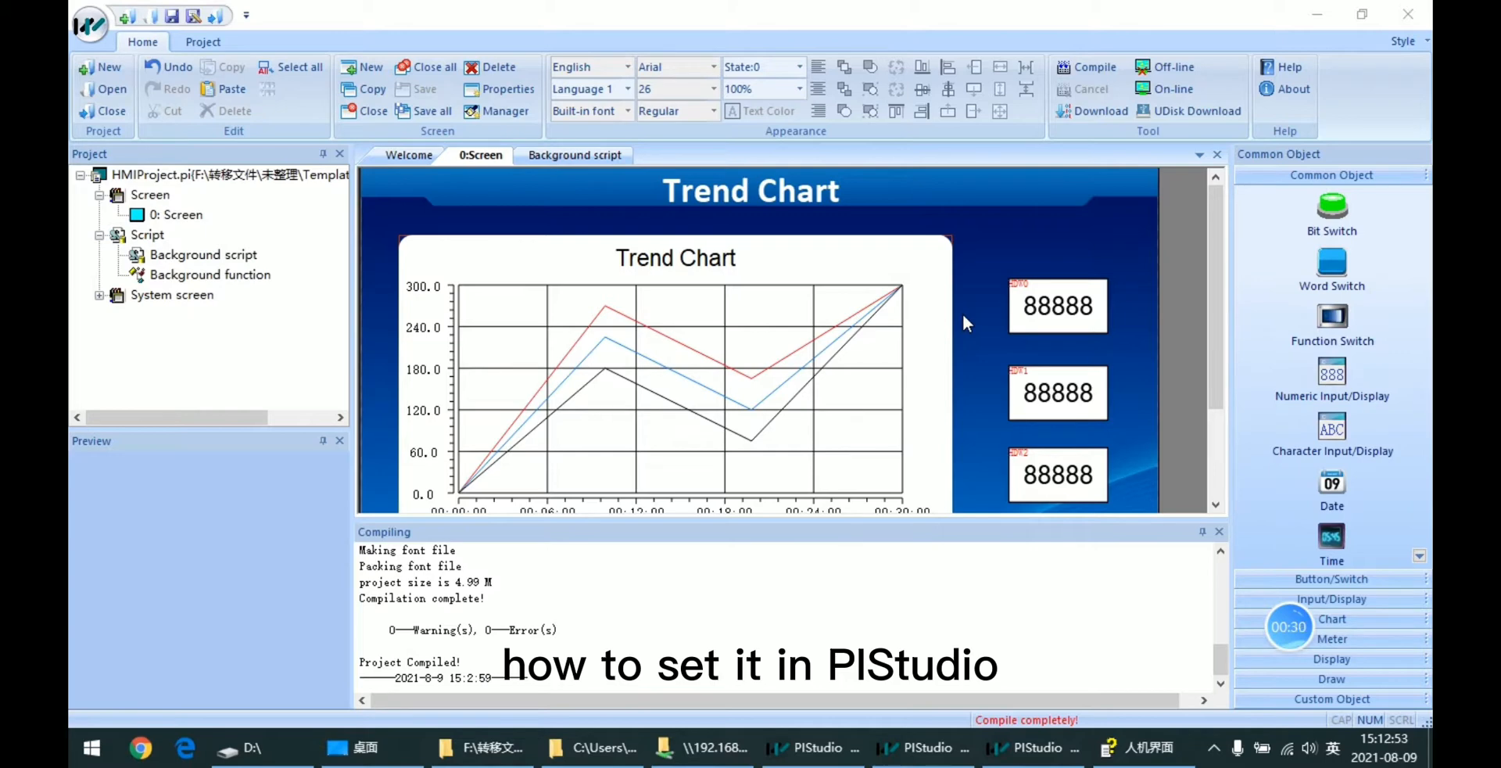
Step: Show the Trend Chart data tool listing the Chart record with 3 curves and 1000 records
left_click(541, 67)
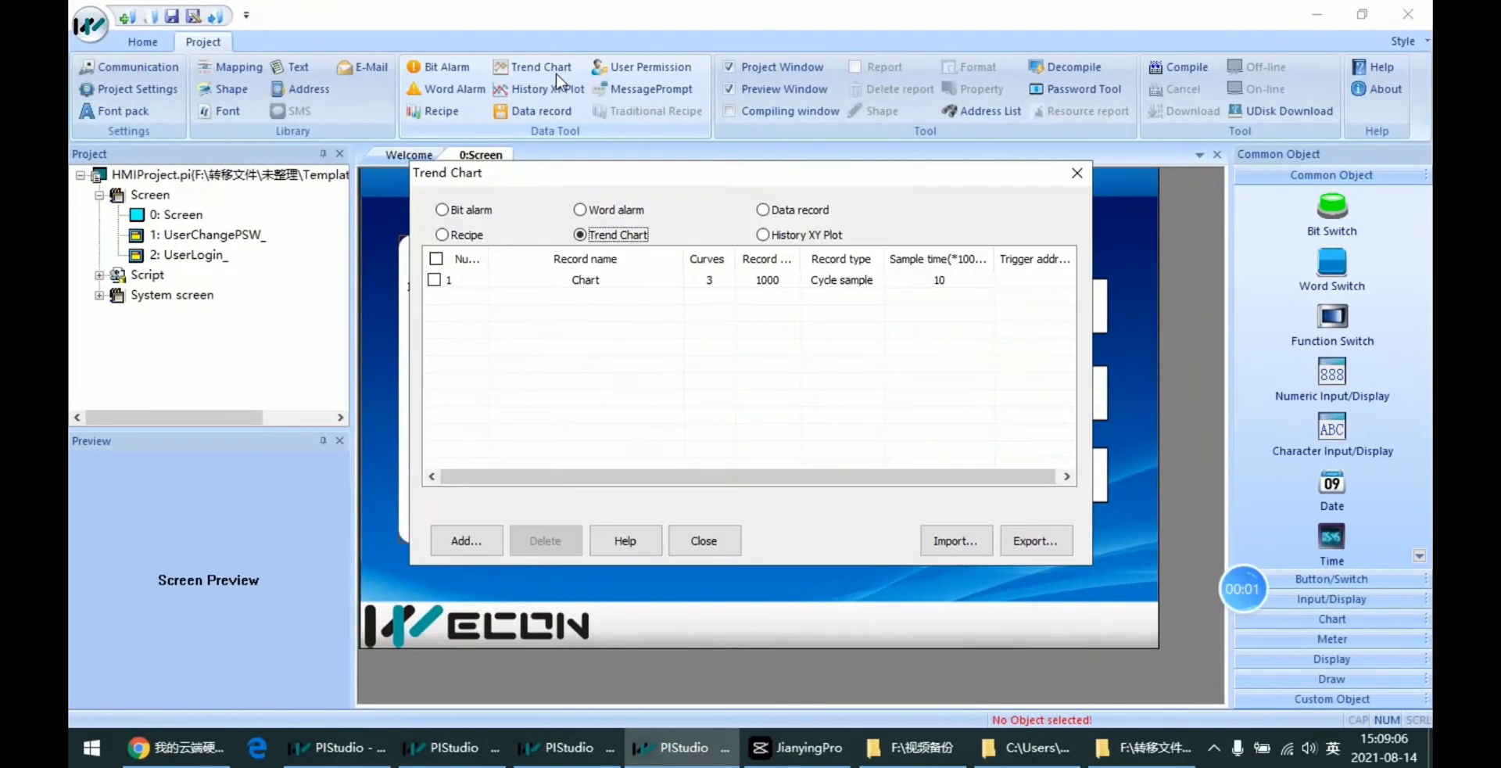
mouse_move(697, 311)
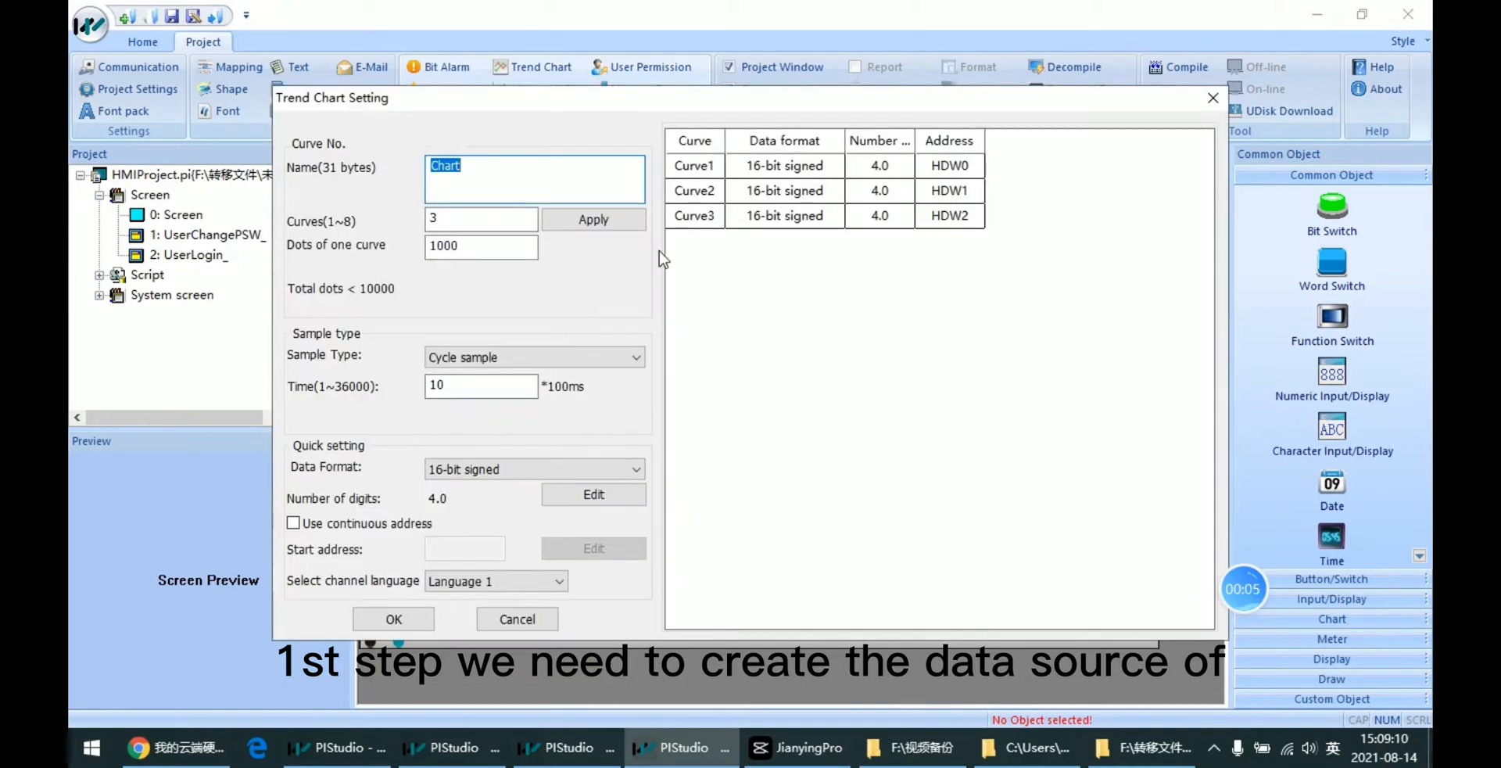
mouse_move(361, 125)
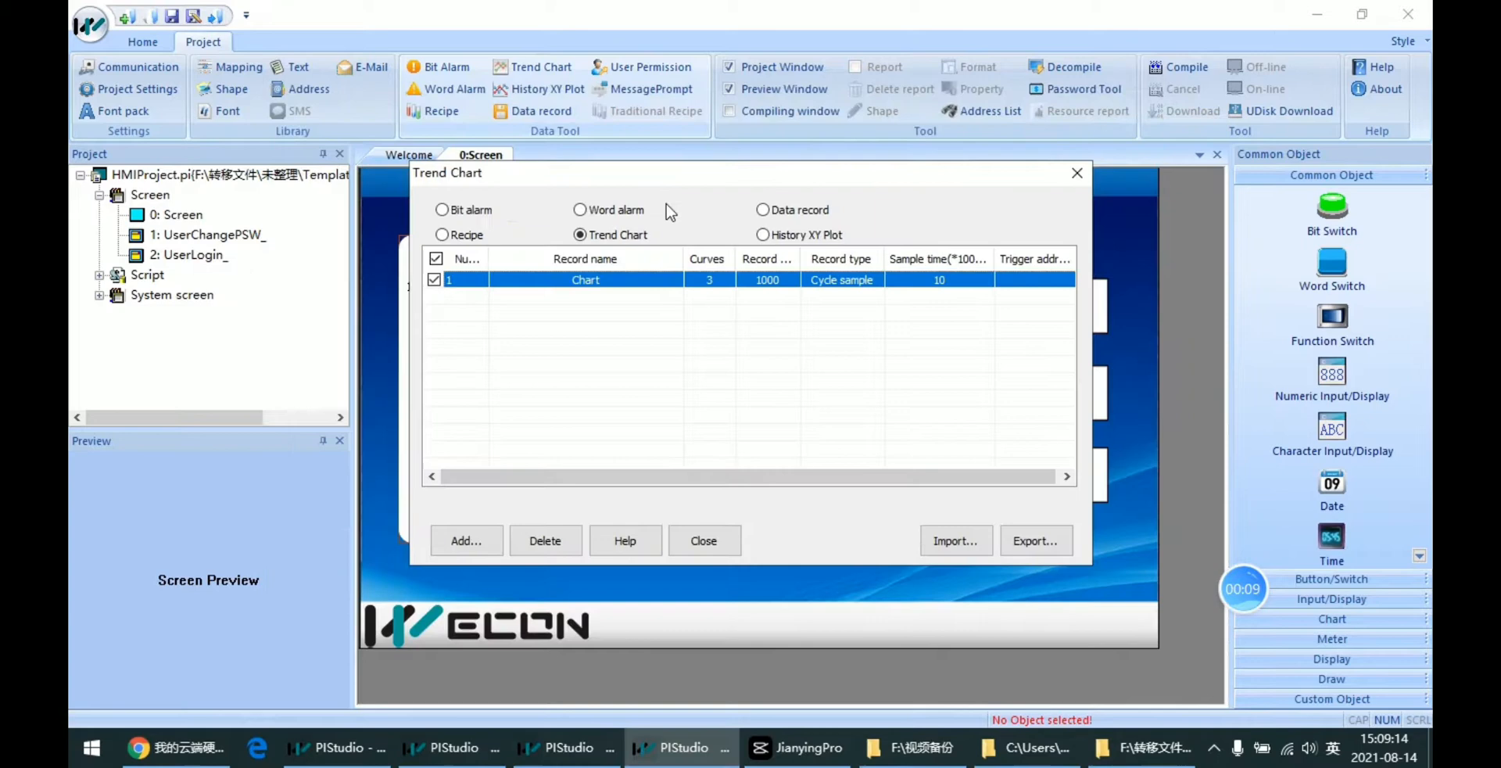
Step: Bring up the Chart record's settings: 3 curves, 1000 dots each, cycle sampling, HDW0–HDW2
double_click(584, 279)
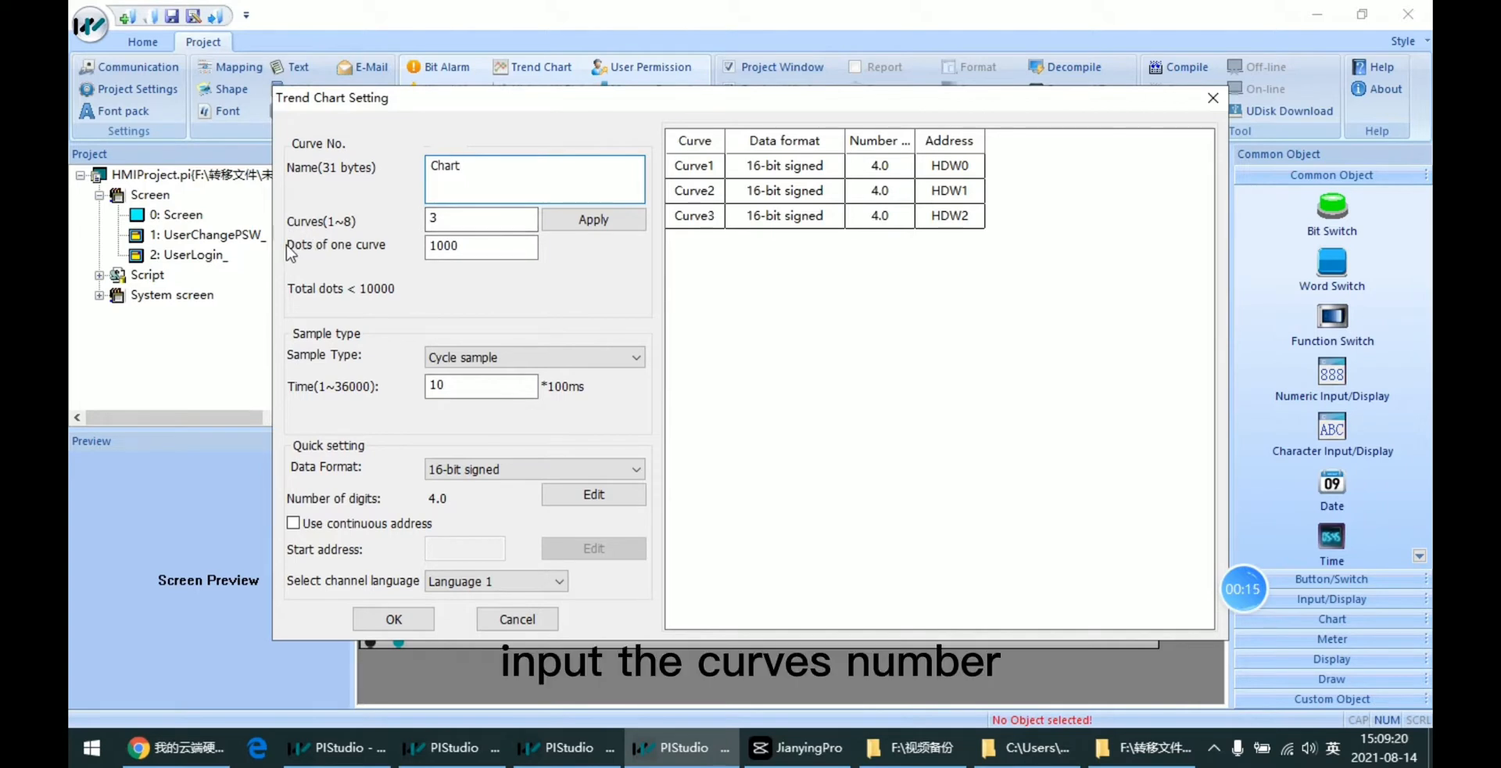
mouse_move(416, 238)
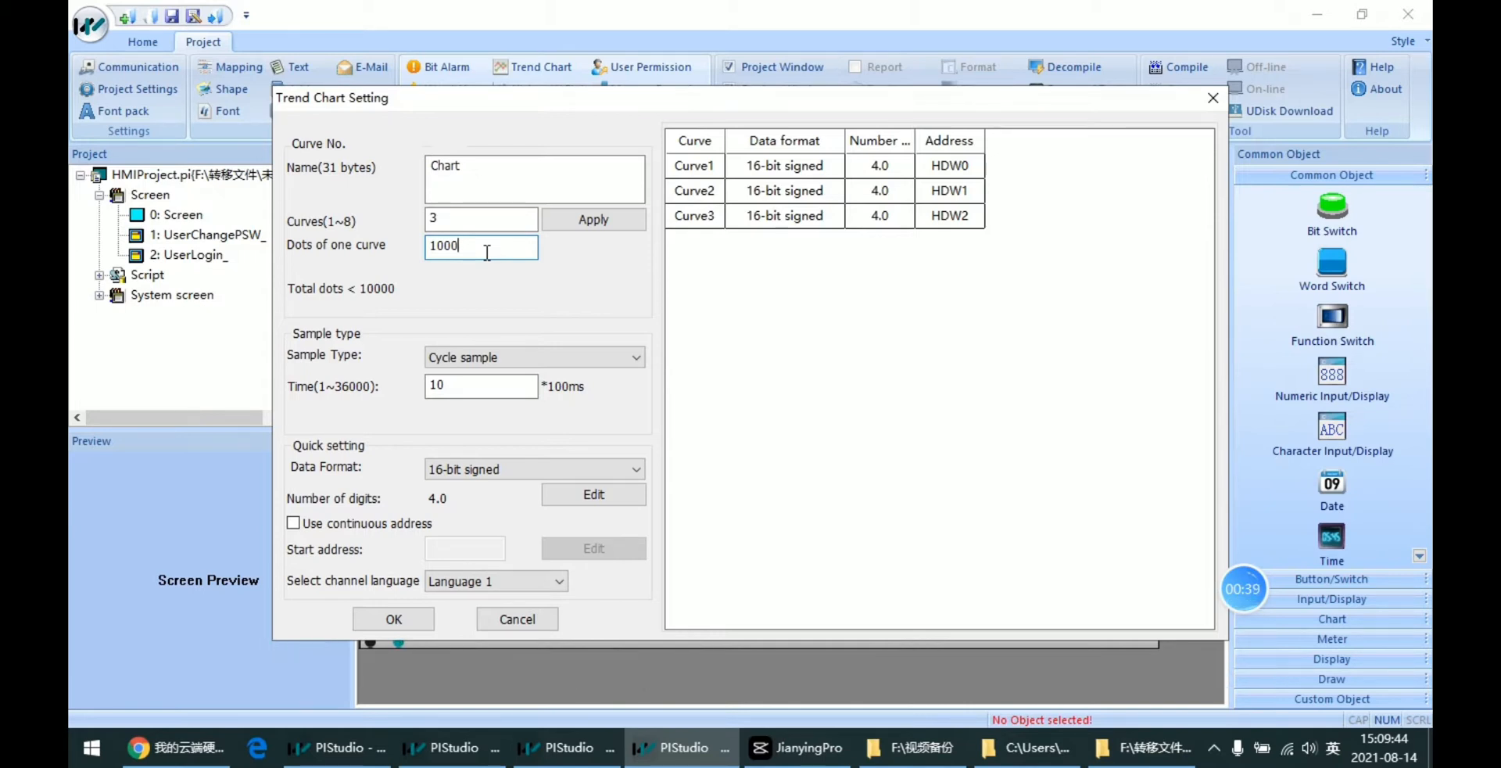
mouse_move(369, 332)
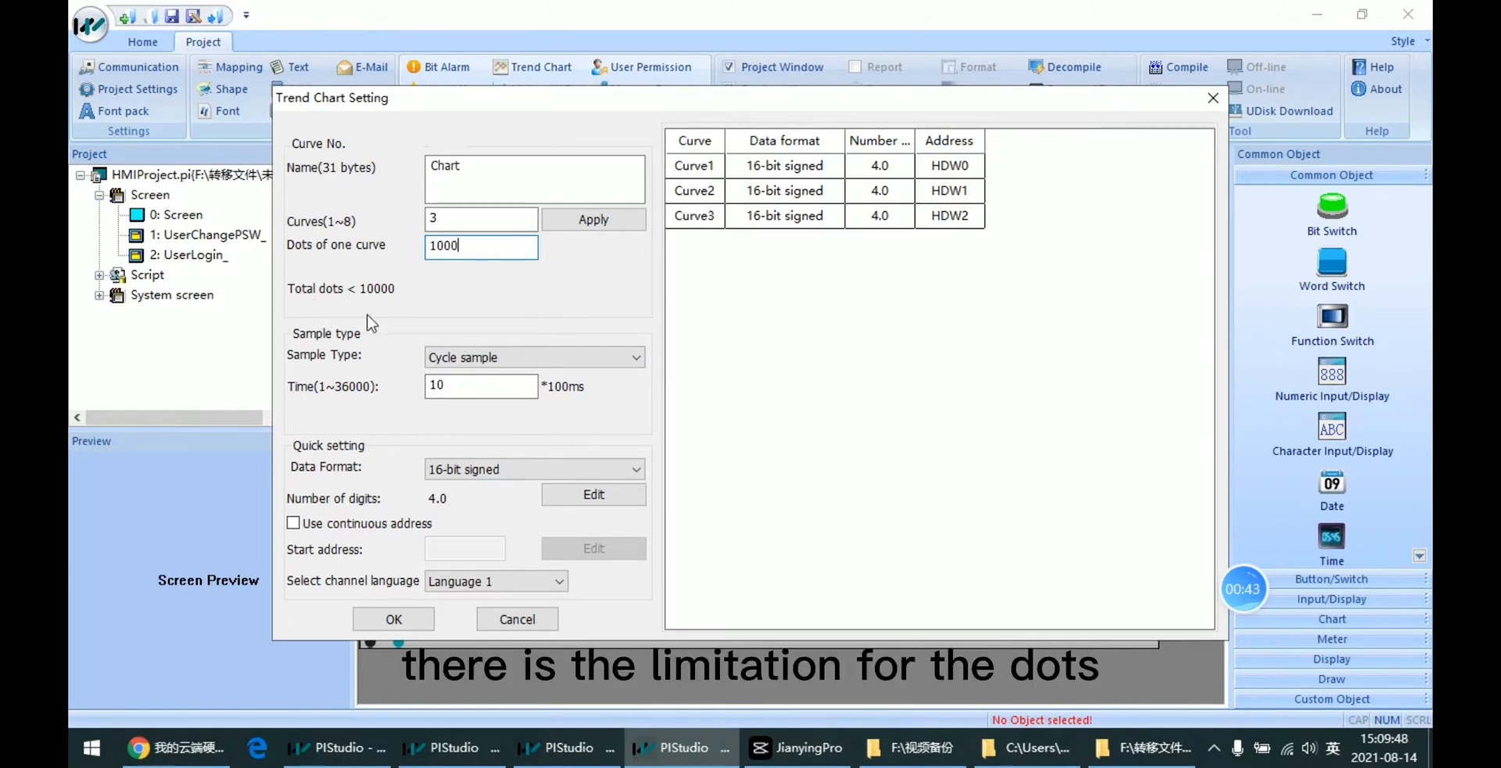
mouse_move(356, 264)
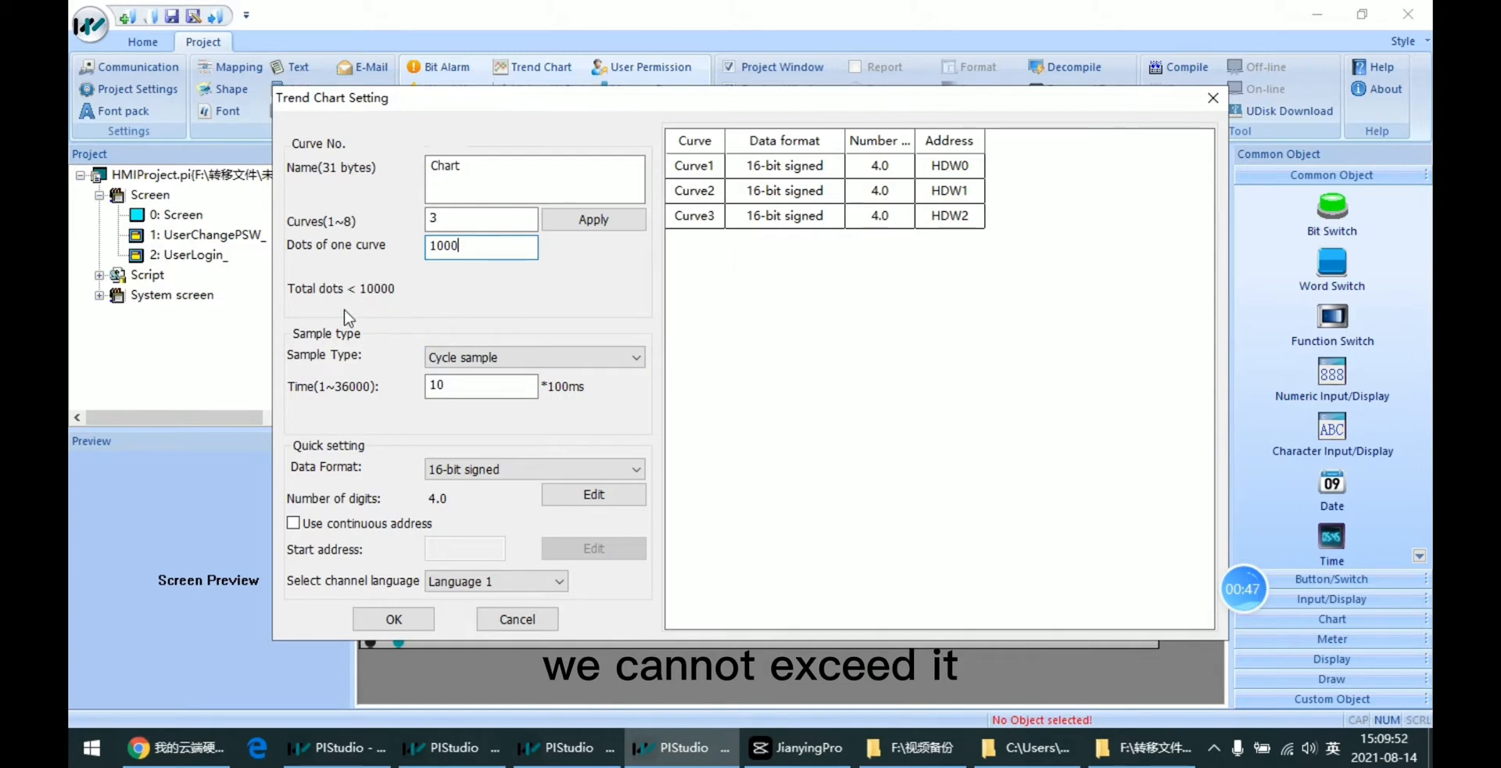
mouse_move(451, 325)
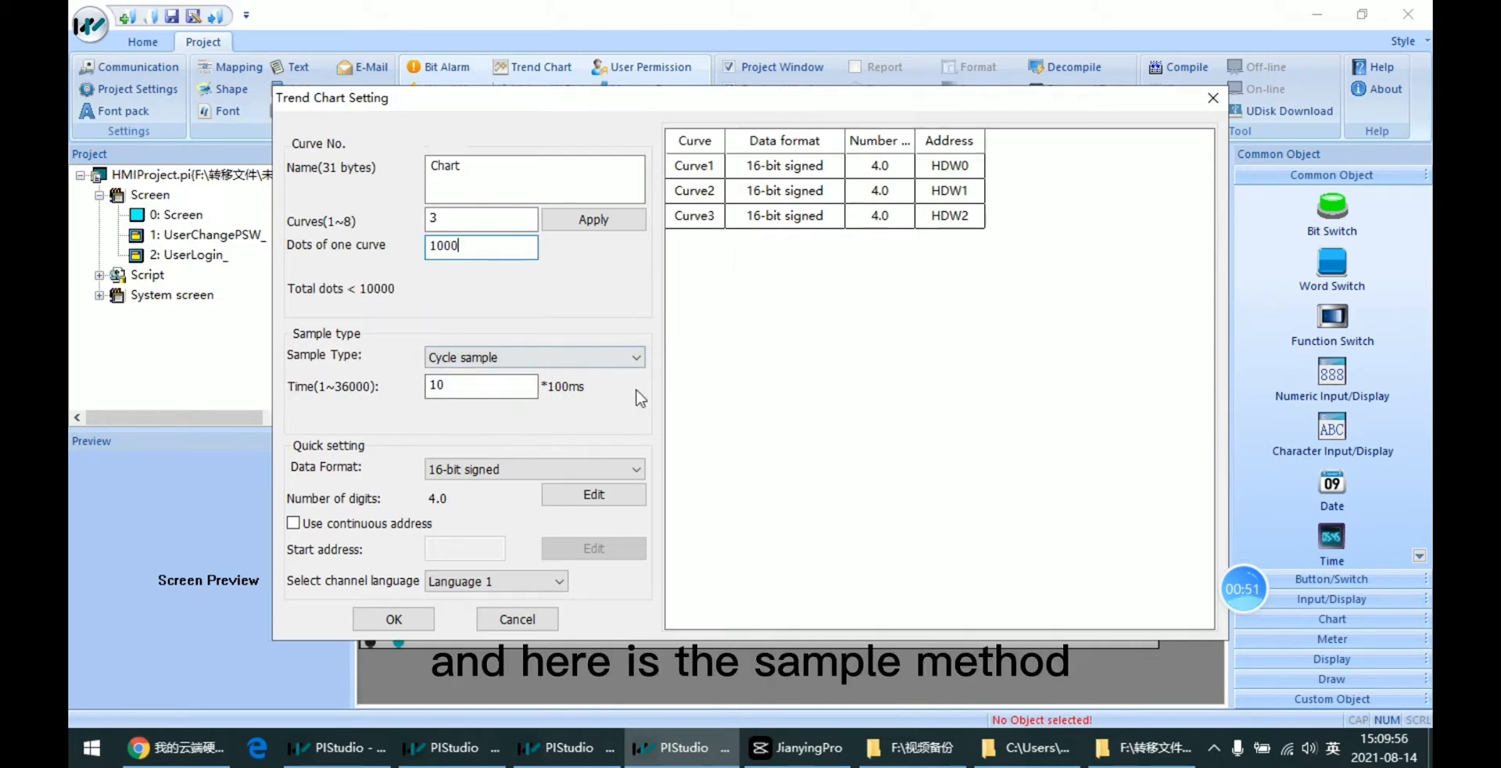
mouse_move(563, 458)
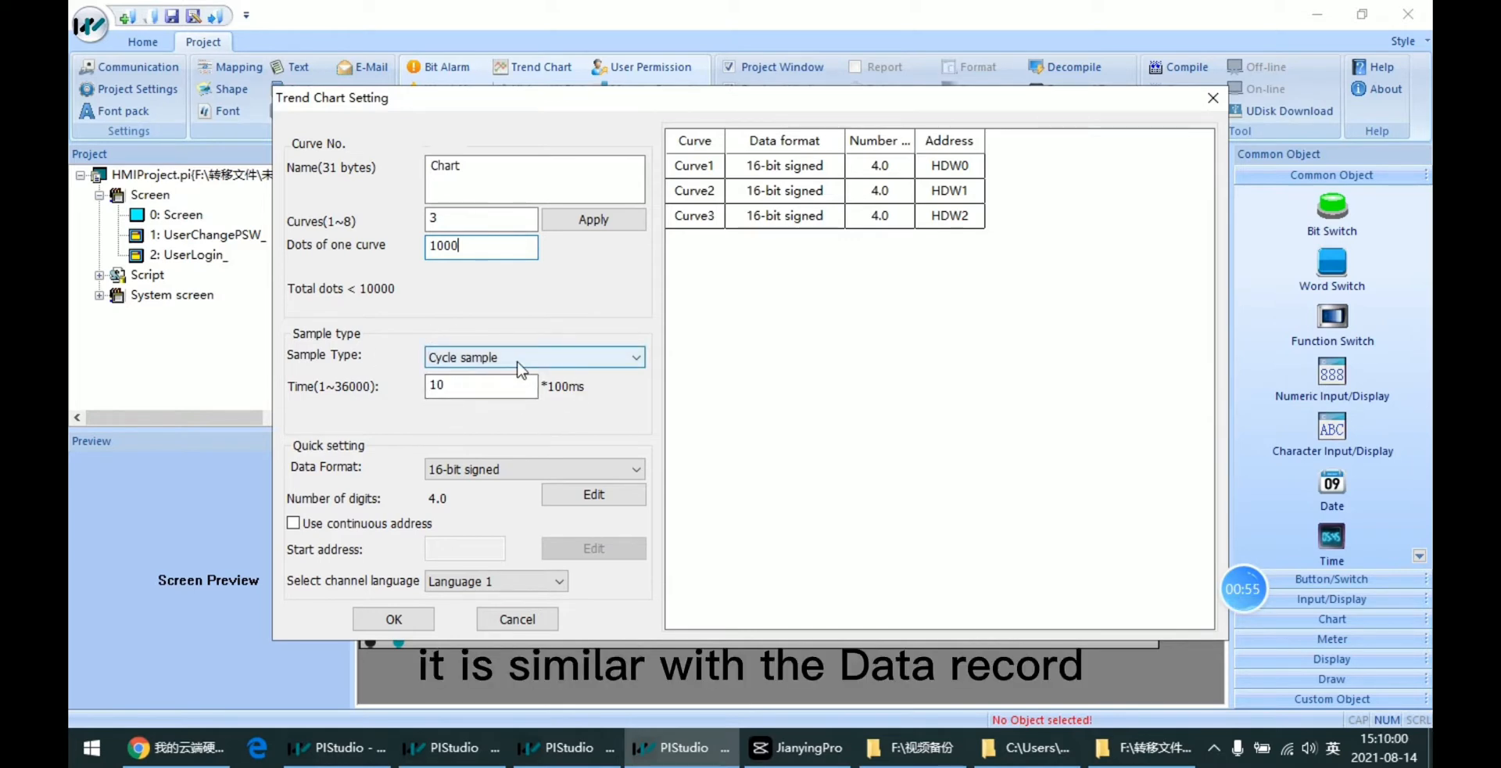
Step: Keep cycle sampling with curves on HDW0, HDW1, HDW2 and confirm the Chart record
left_click(635, 356)
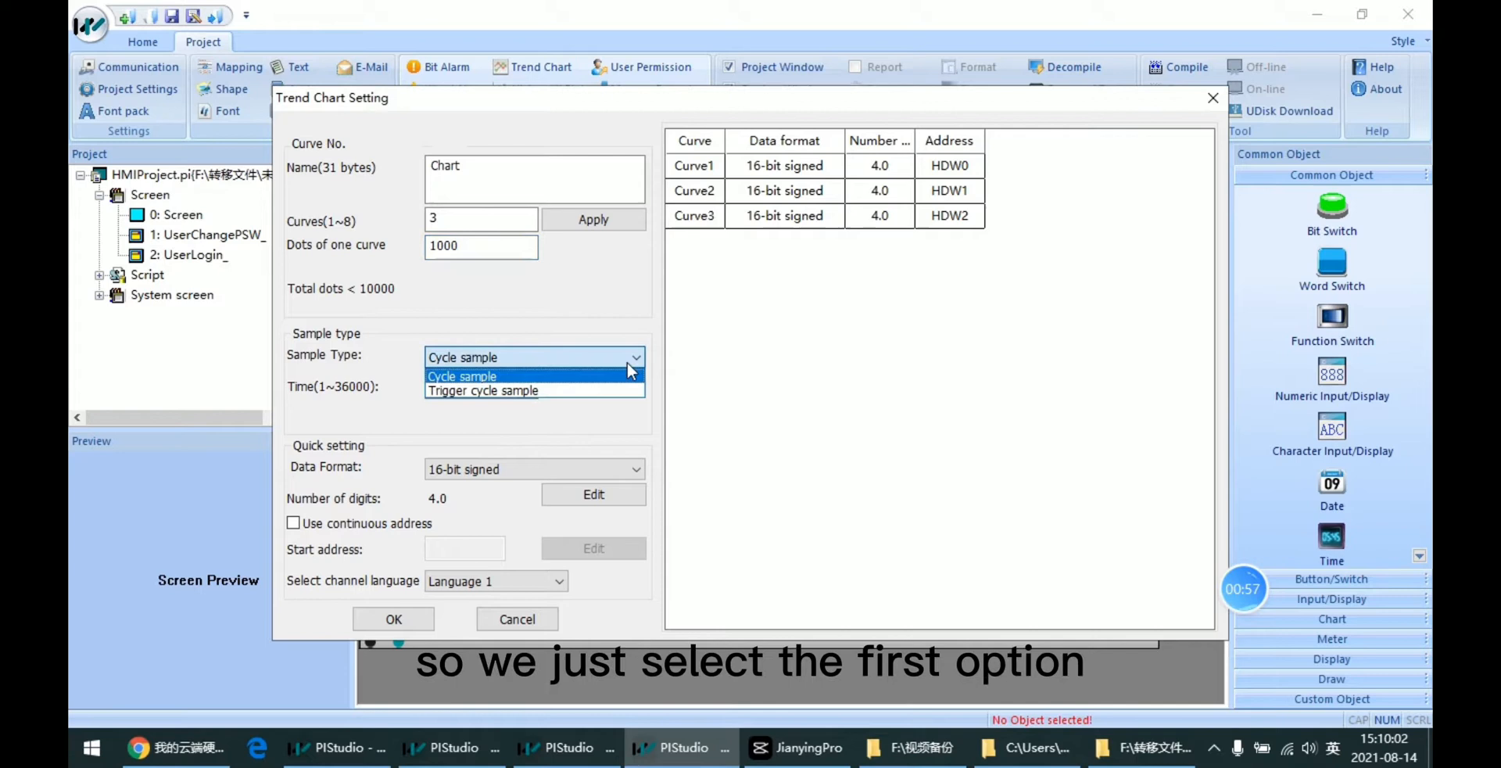
left_click(462, 376)
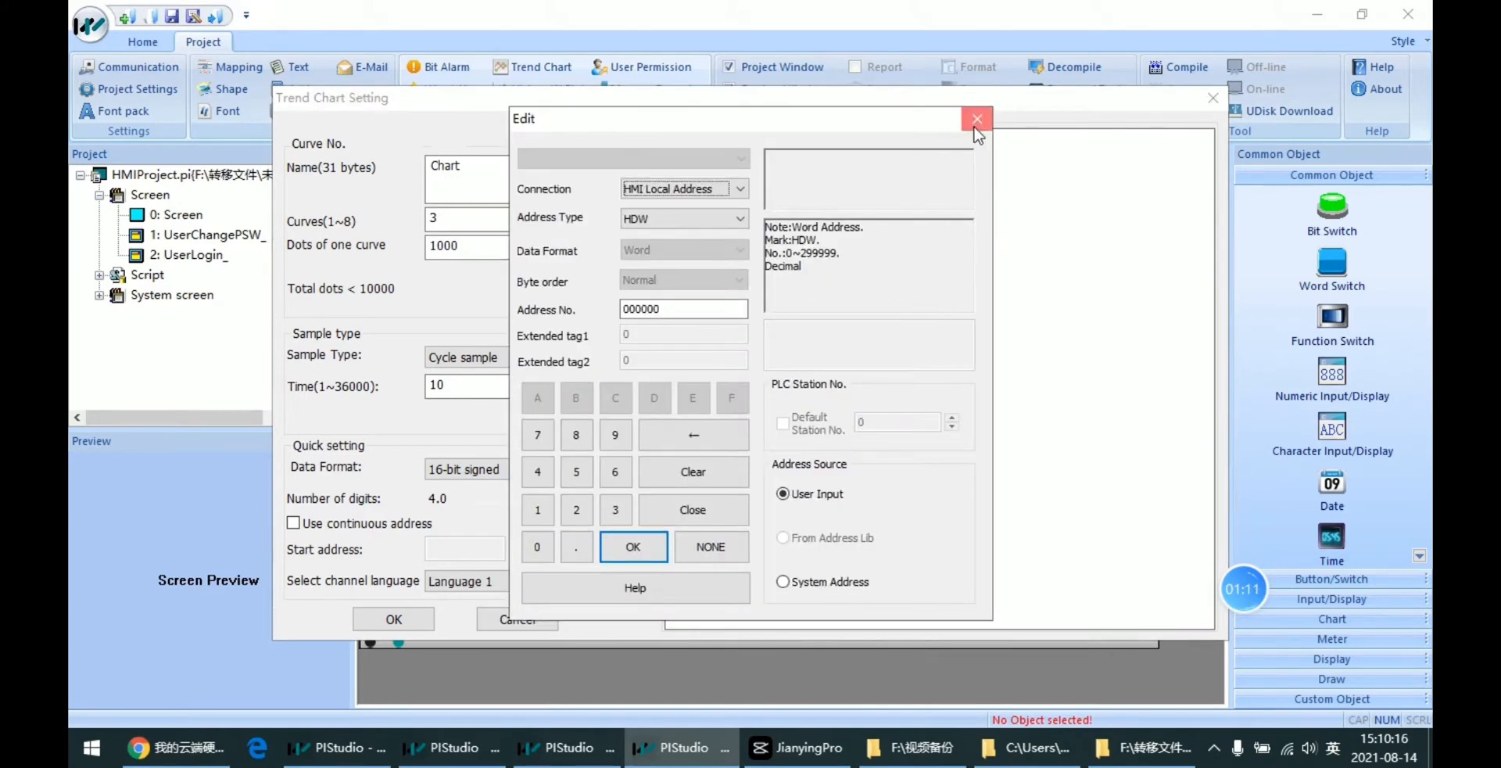
left_click(975, 119)
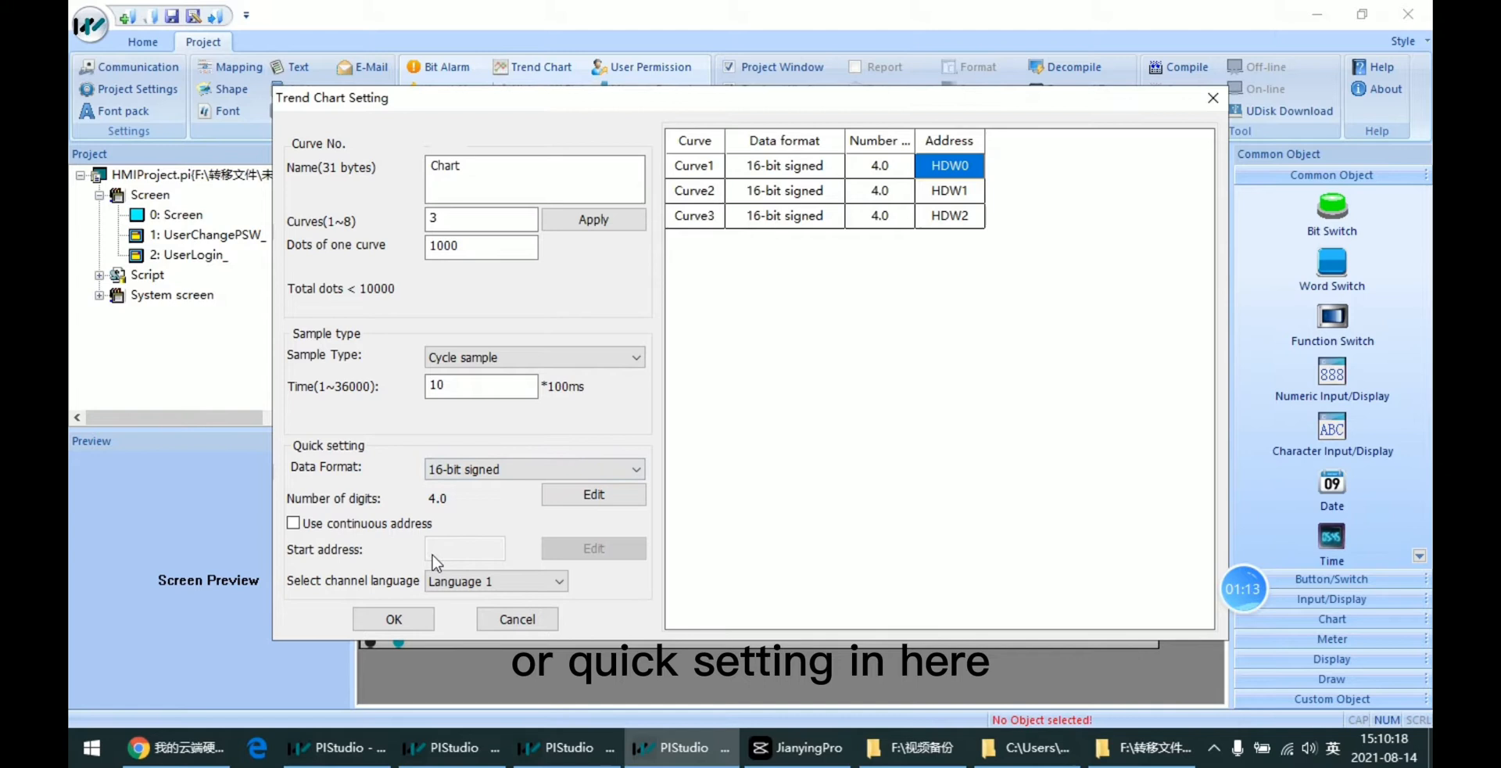
mouse_move(813, 318)
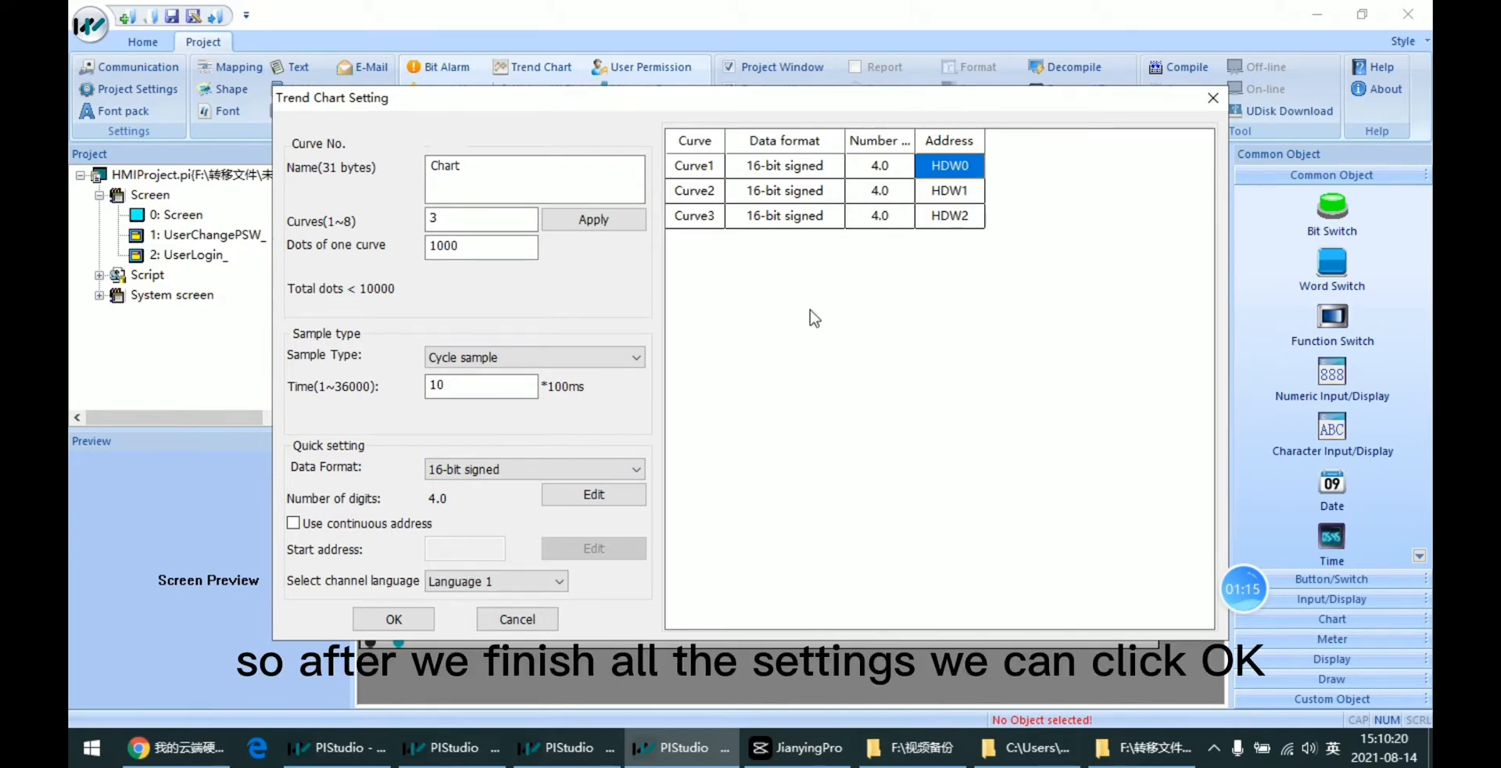
mouse_move(974, 279)
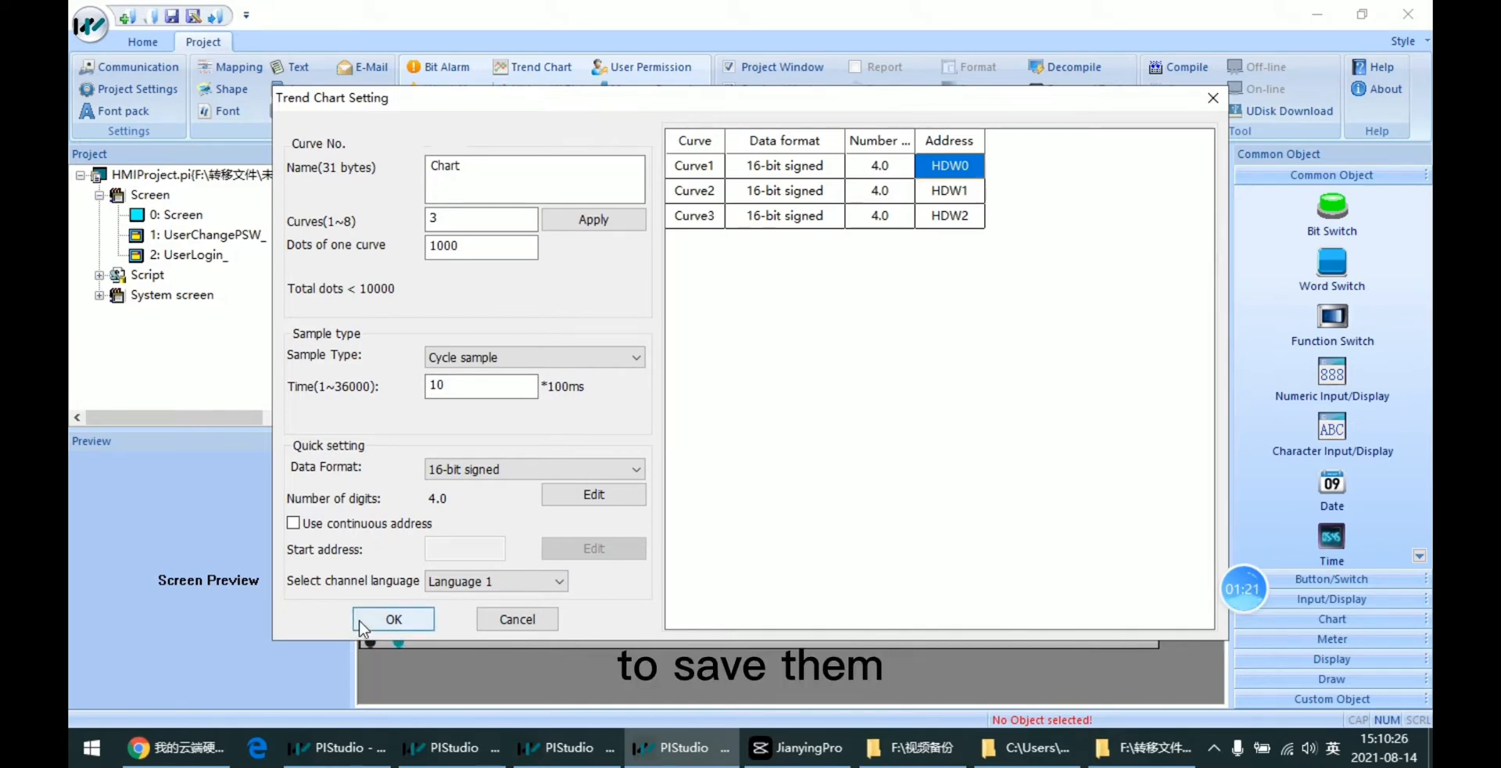
left_click(393, 617)
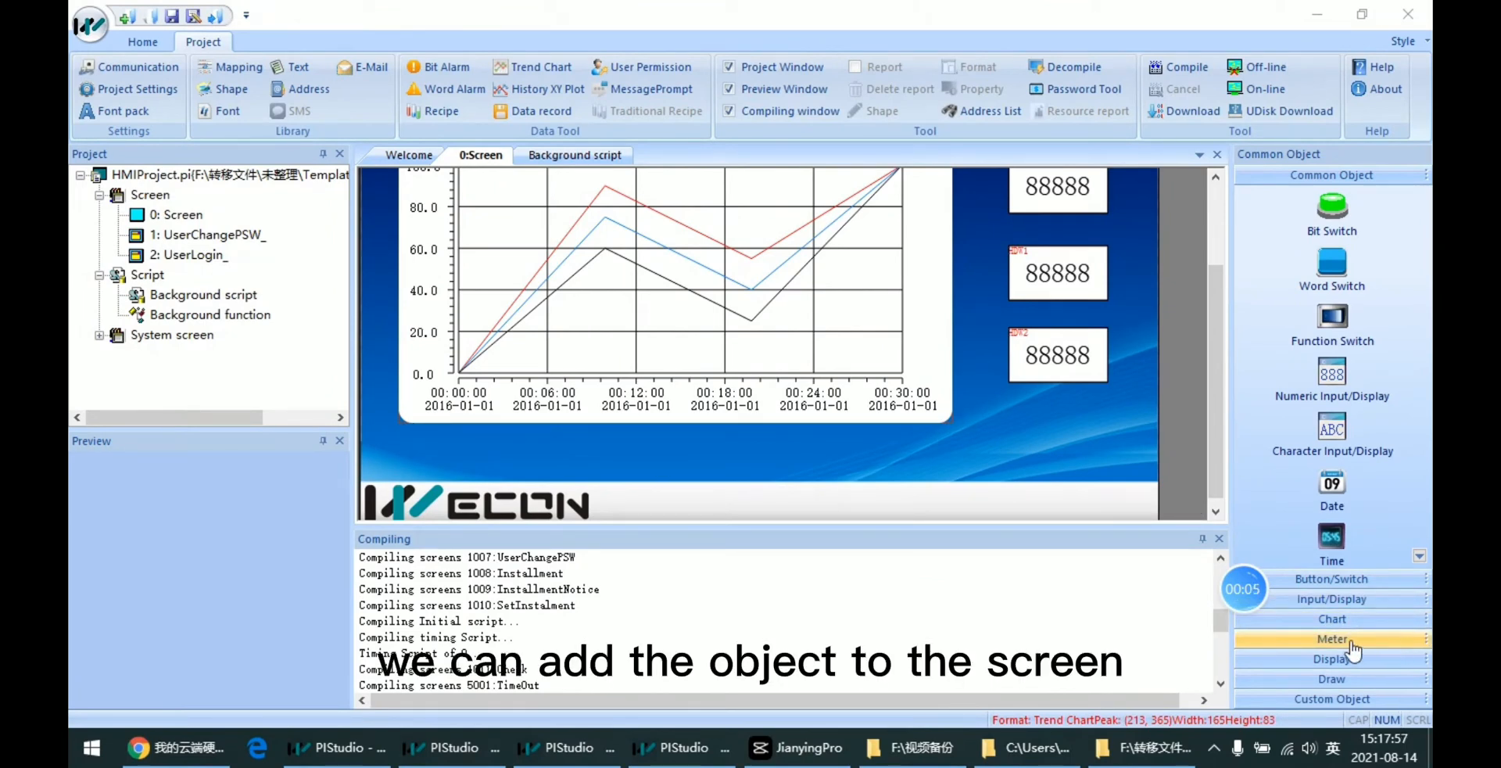
Step: Place a Trend Chart object on screen 0 and link it to the Chart record
left_click(1332, 638)
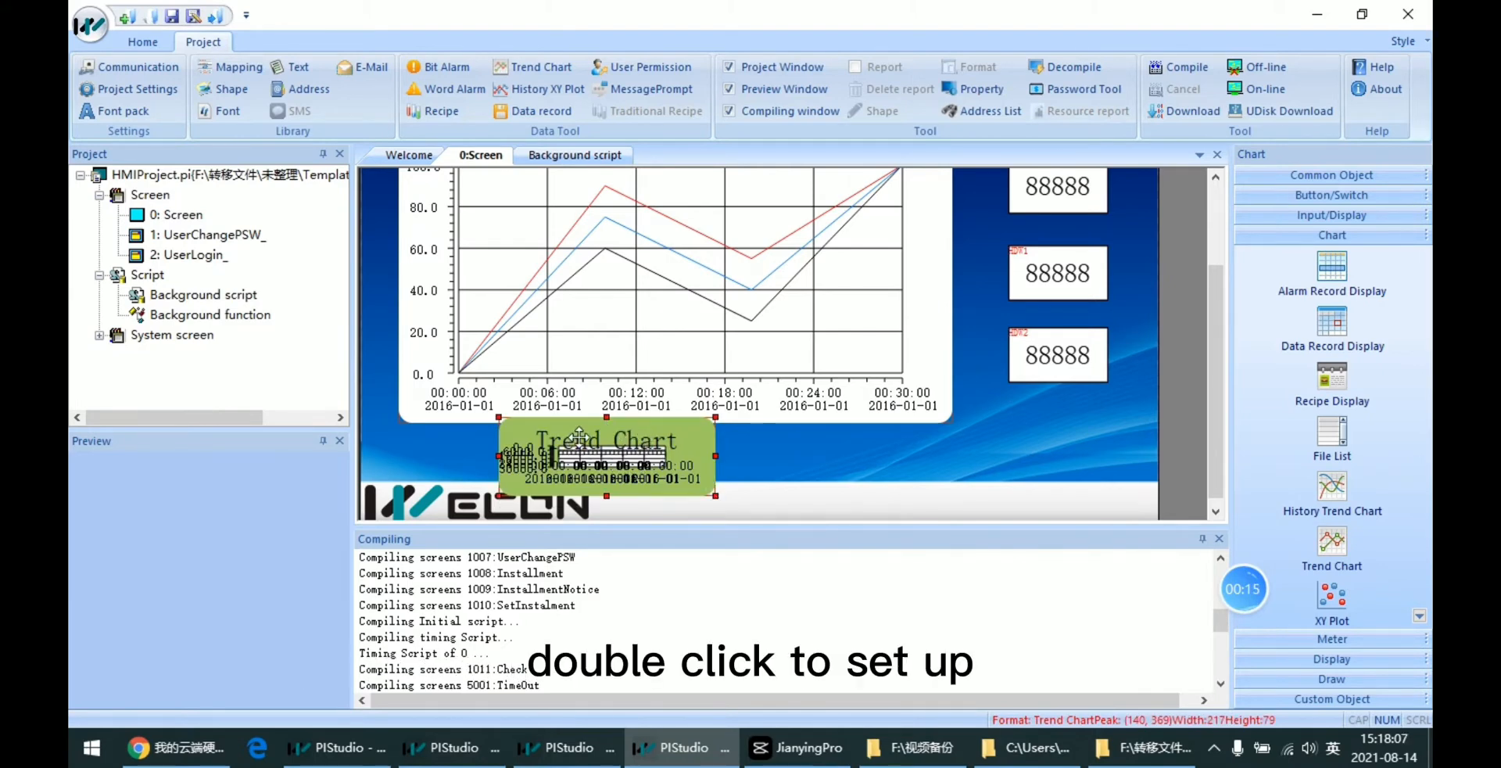
double_click(606, 455)
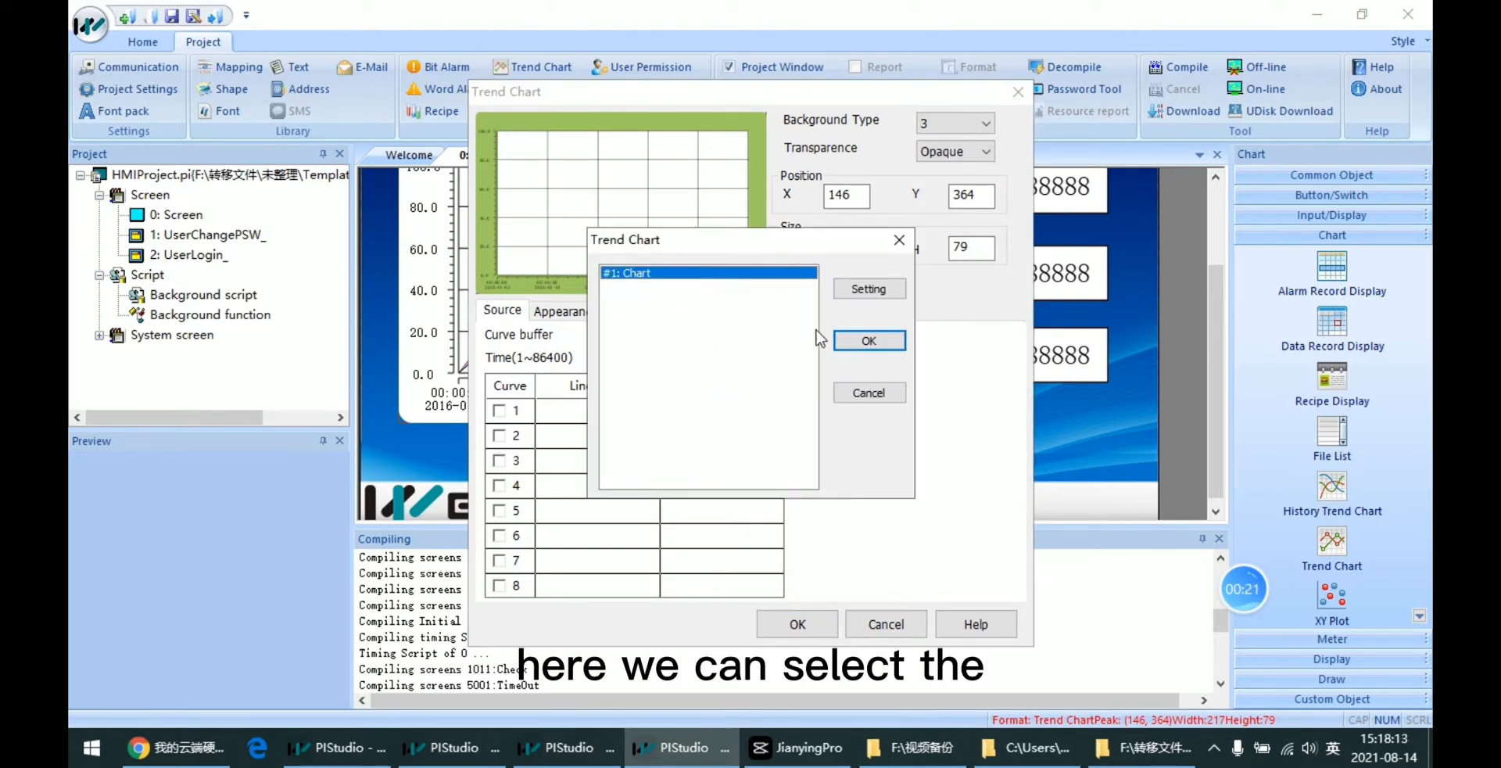
mouse_move(802, 347)
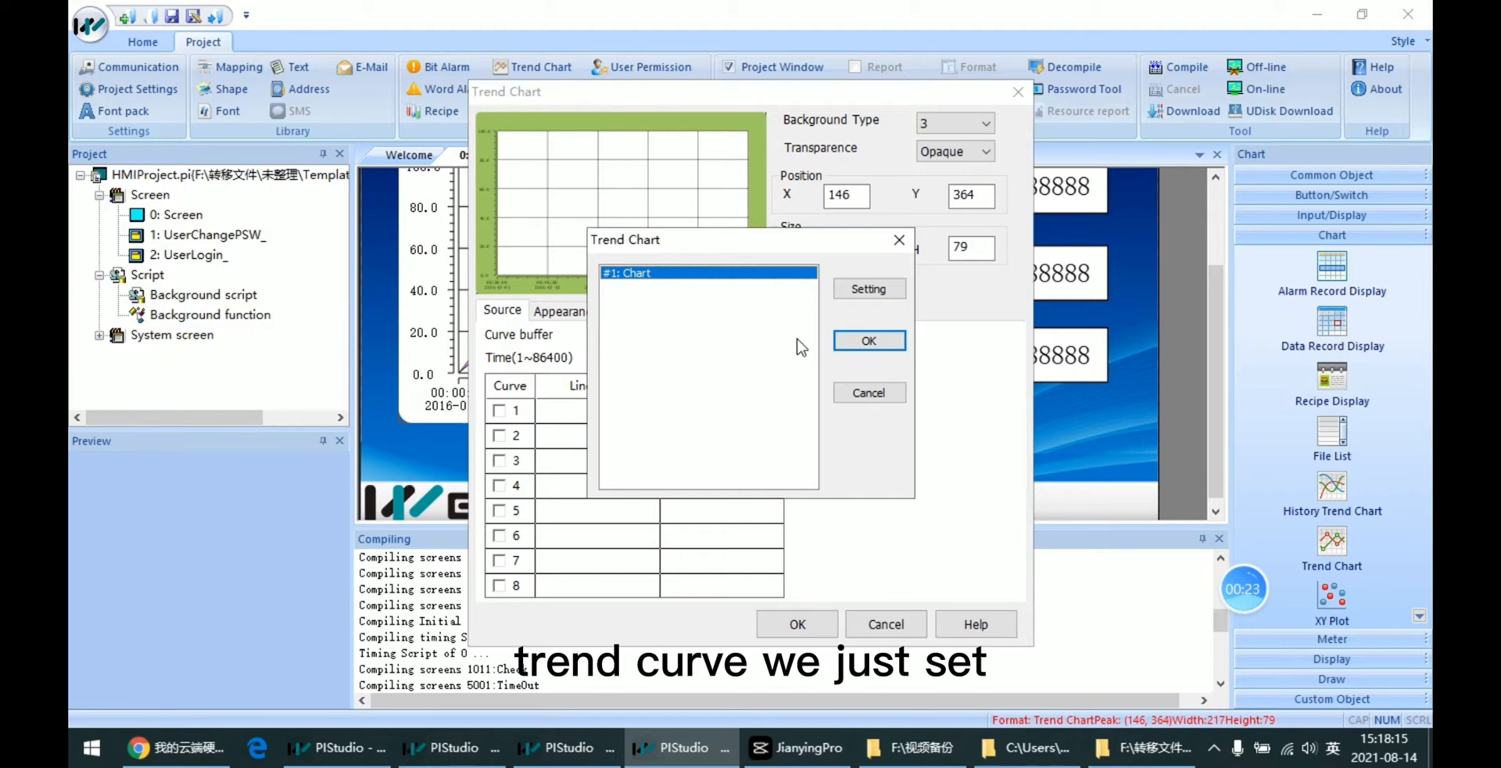
left_click(868, 341)
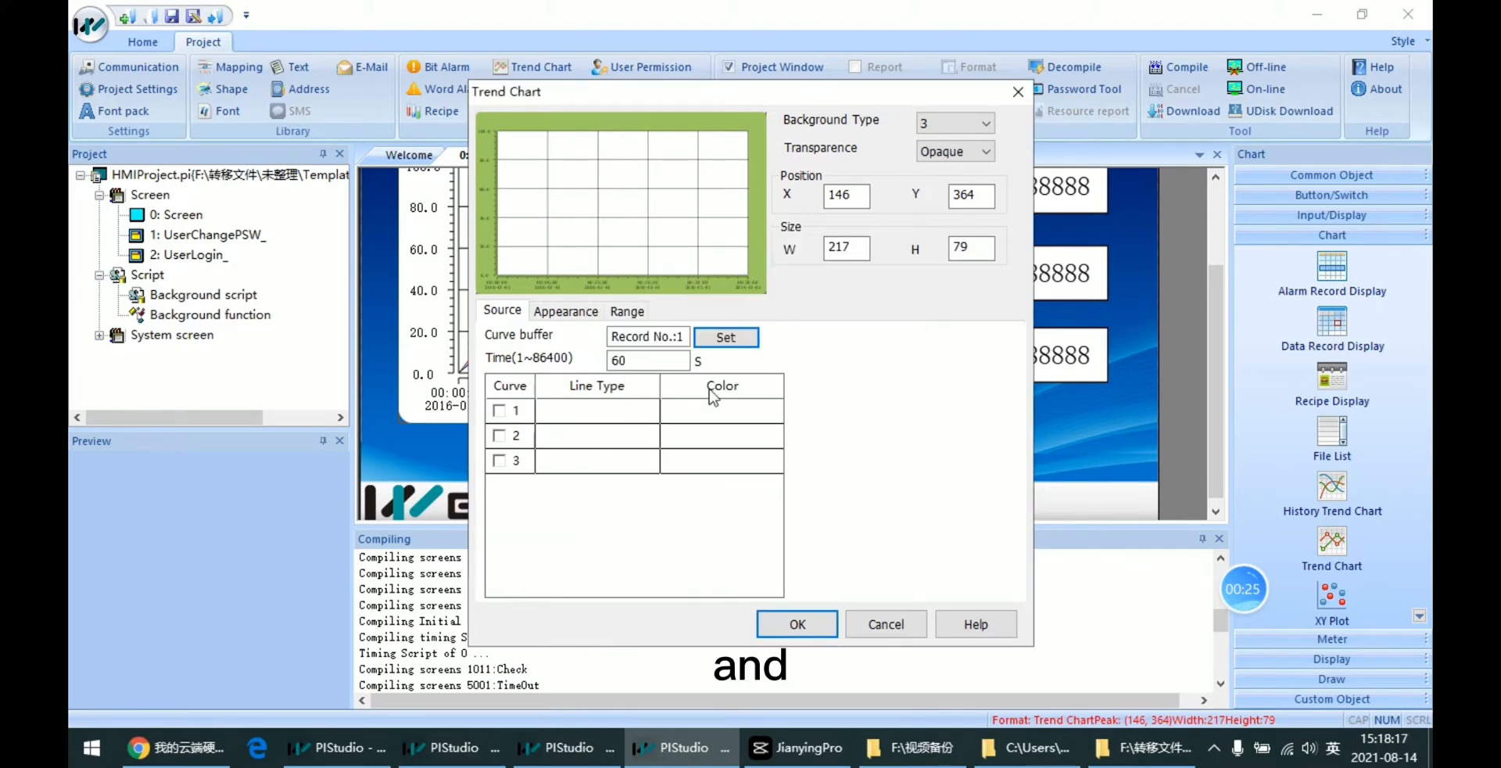
Step: Enable curve 1 as a solid line and colour it blue
left_click(499, 410)
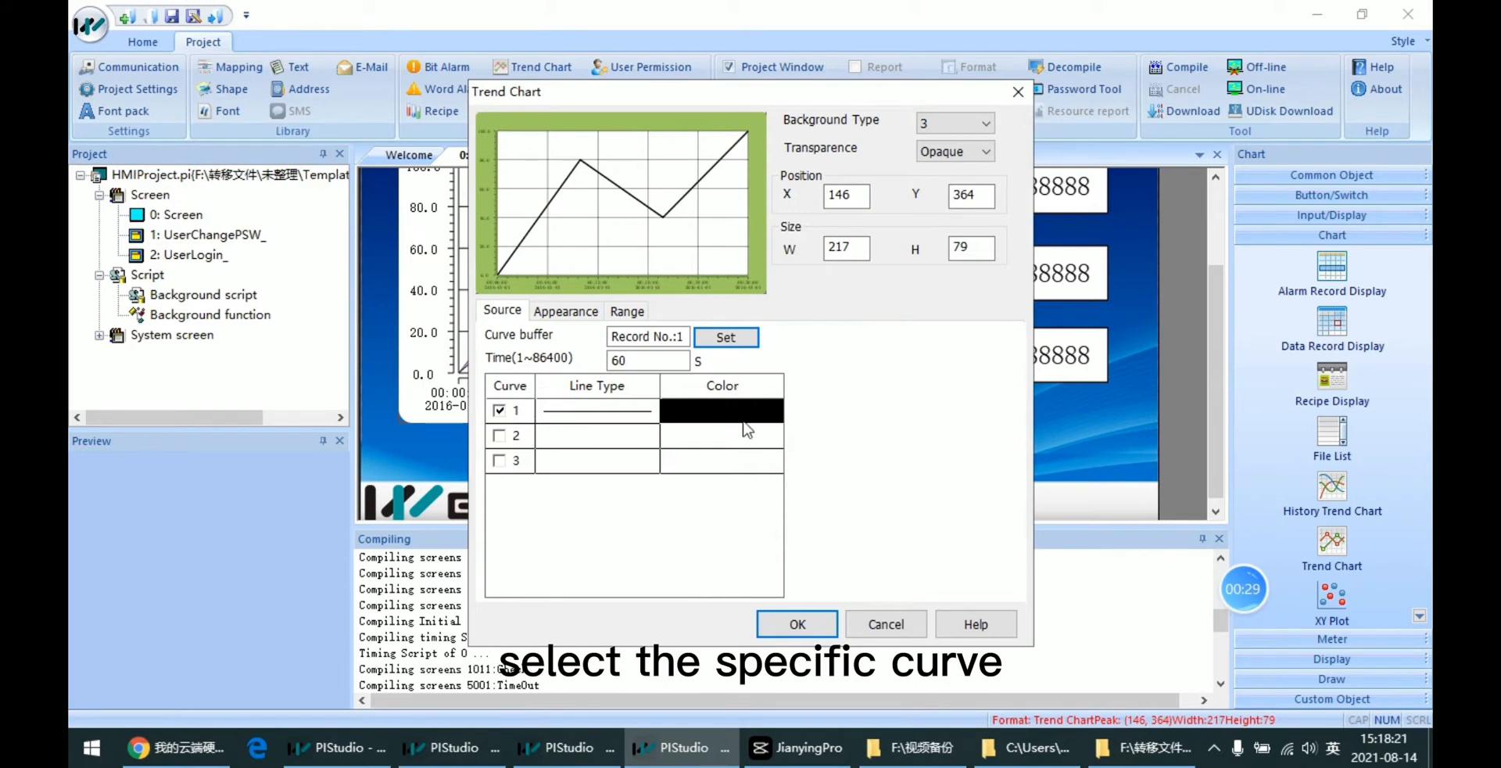
left_click(721, 411)
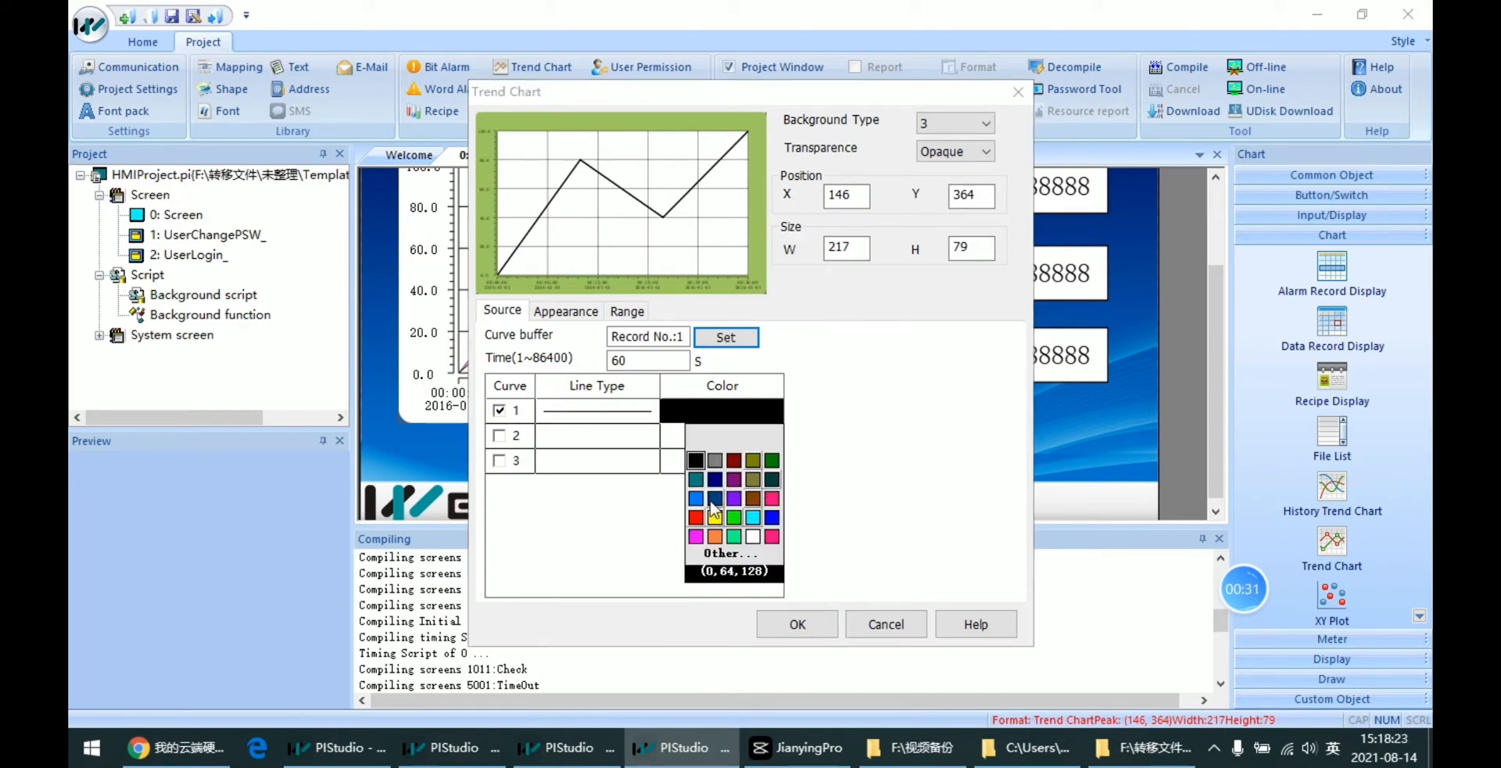
left_click(694, 459)
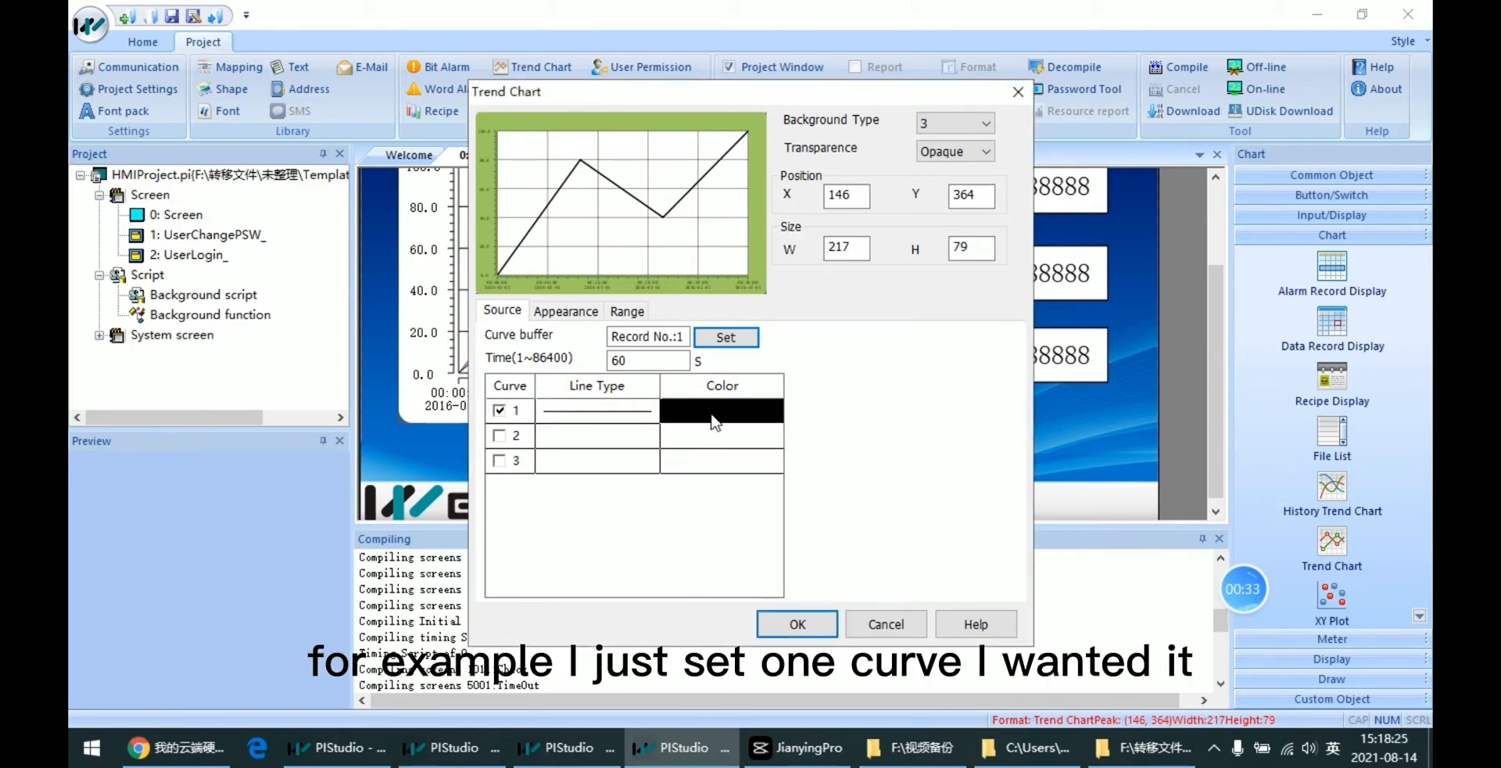
left_click(721, 410)
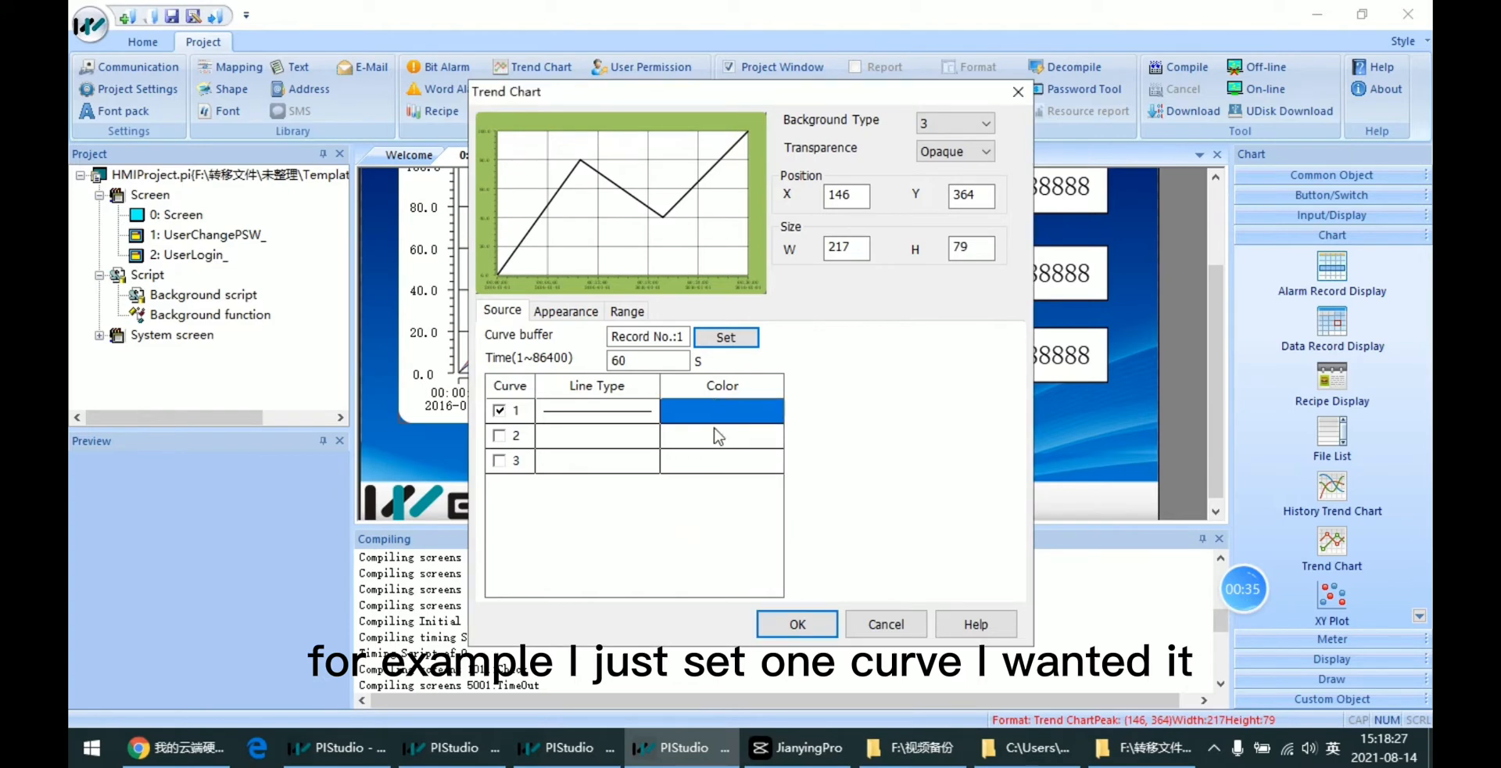
mouse_move(566, 343)
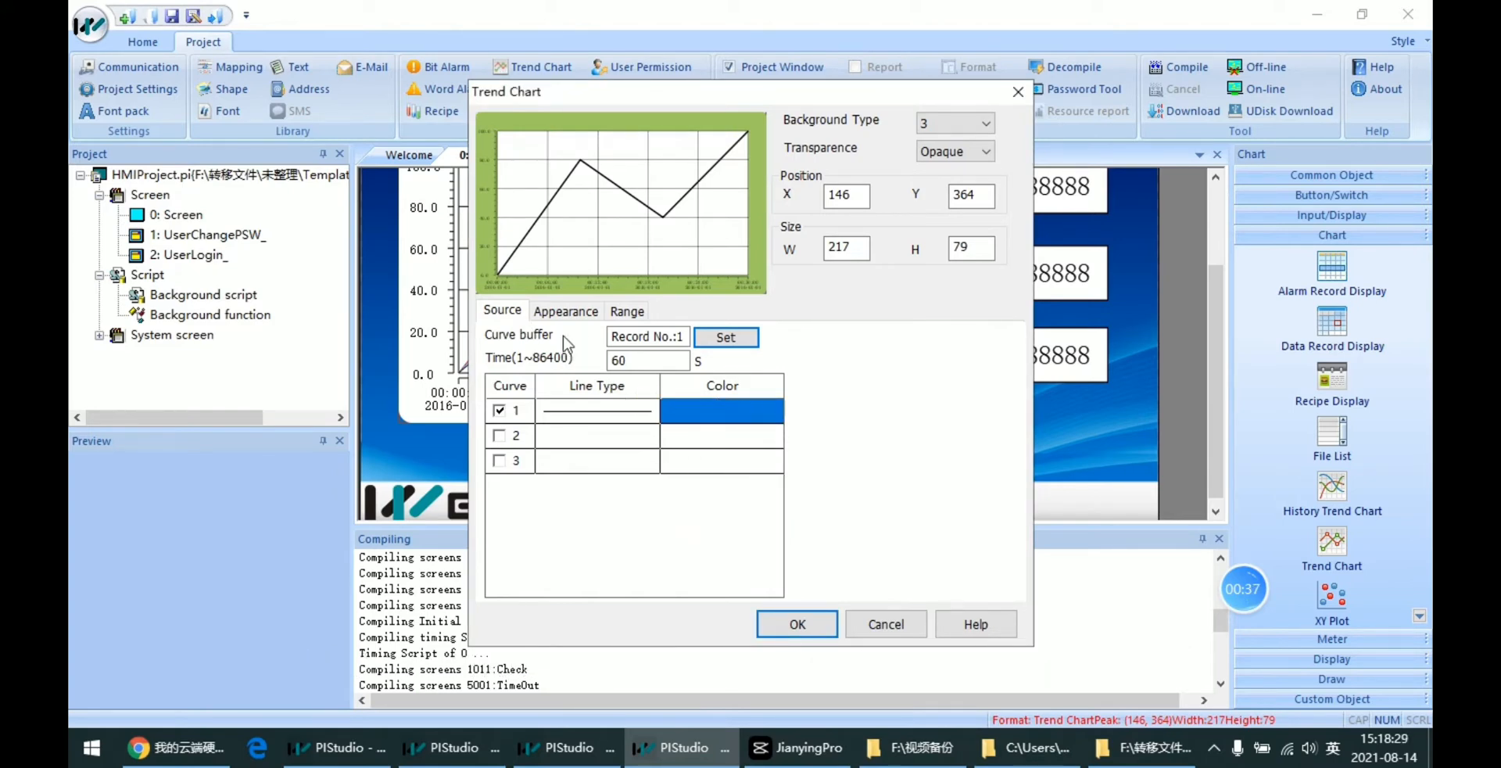
Step: Set the chart's Background Color1 to white and move on to the Y range settings
left_click(565, 309)
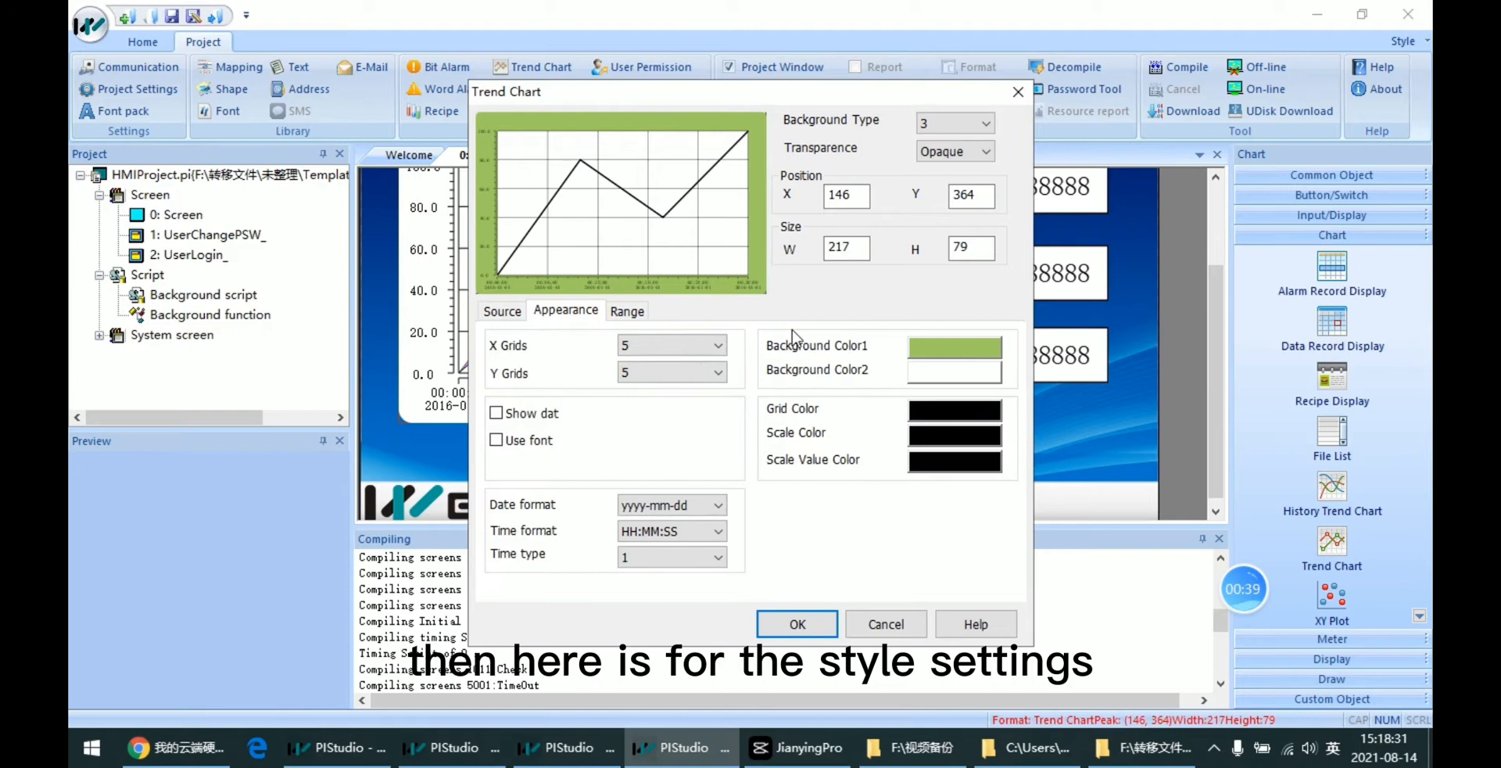
left_click(954, 346)
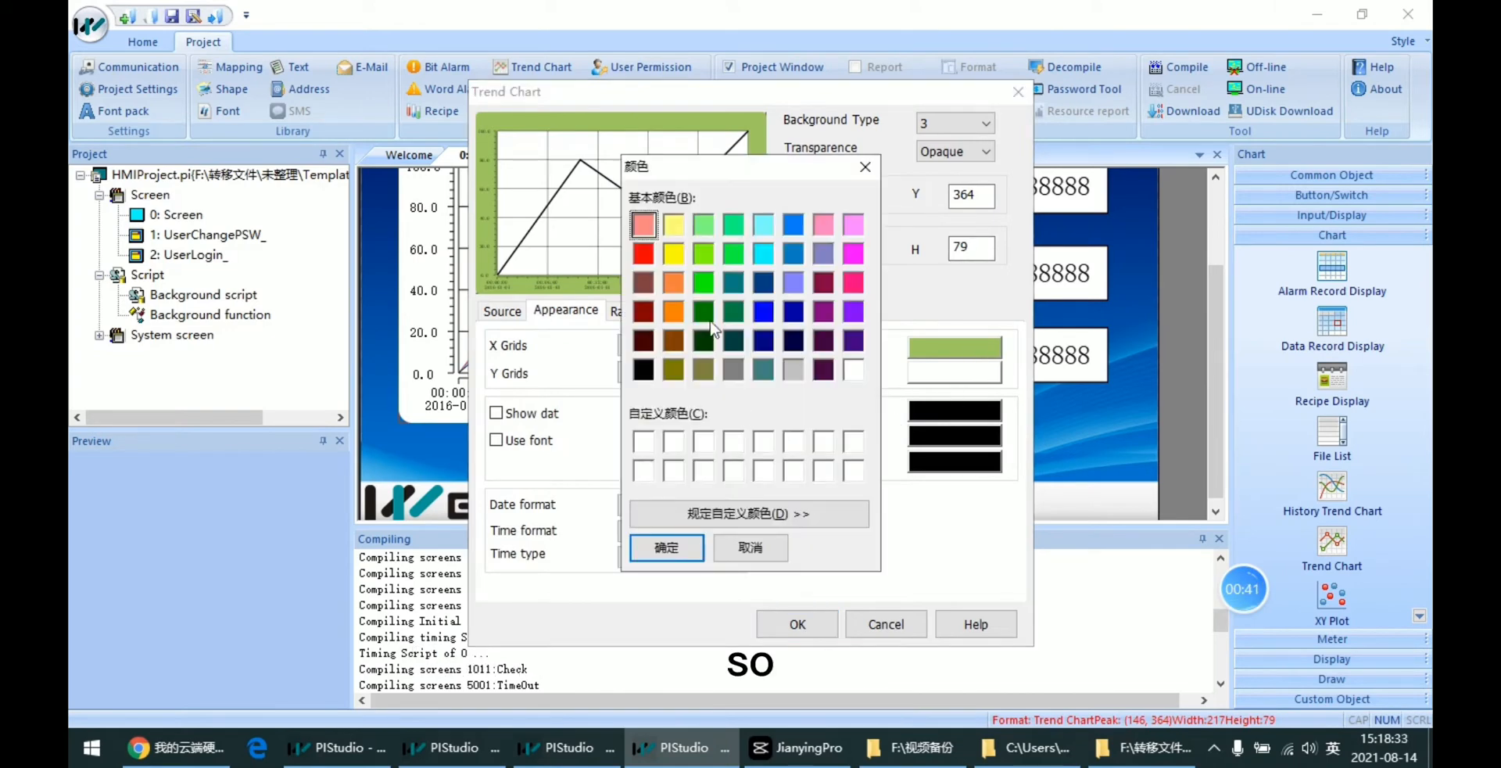
left_click(851, 370)
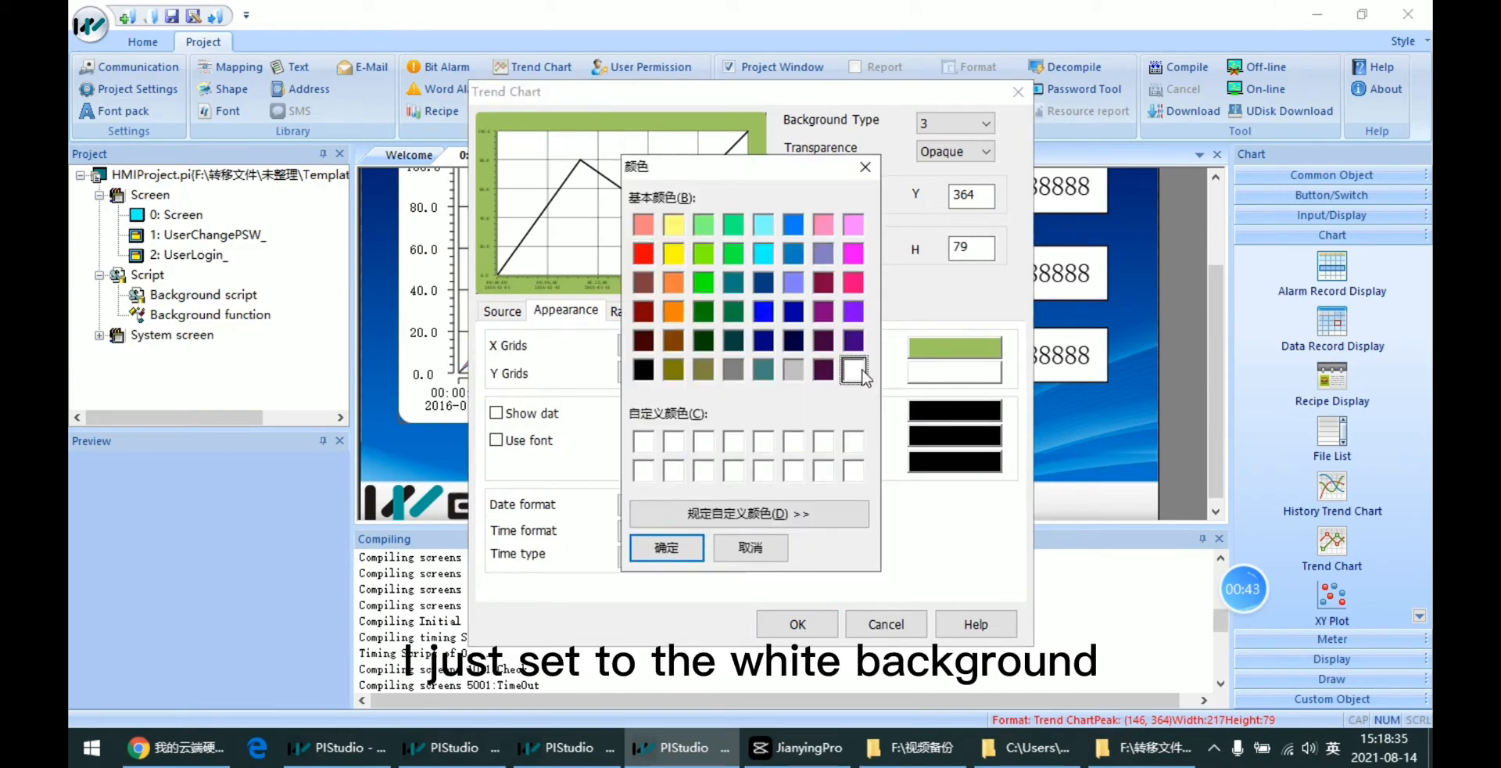
left_click(666, 547)
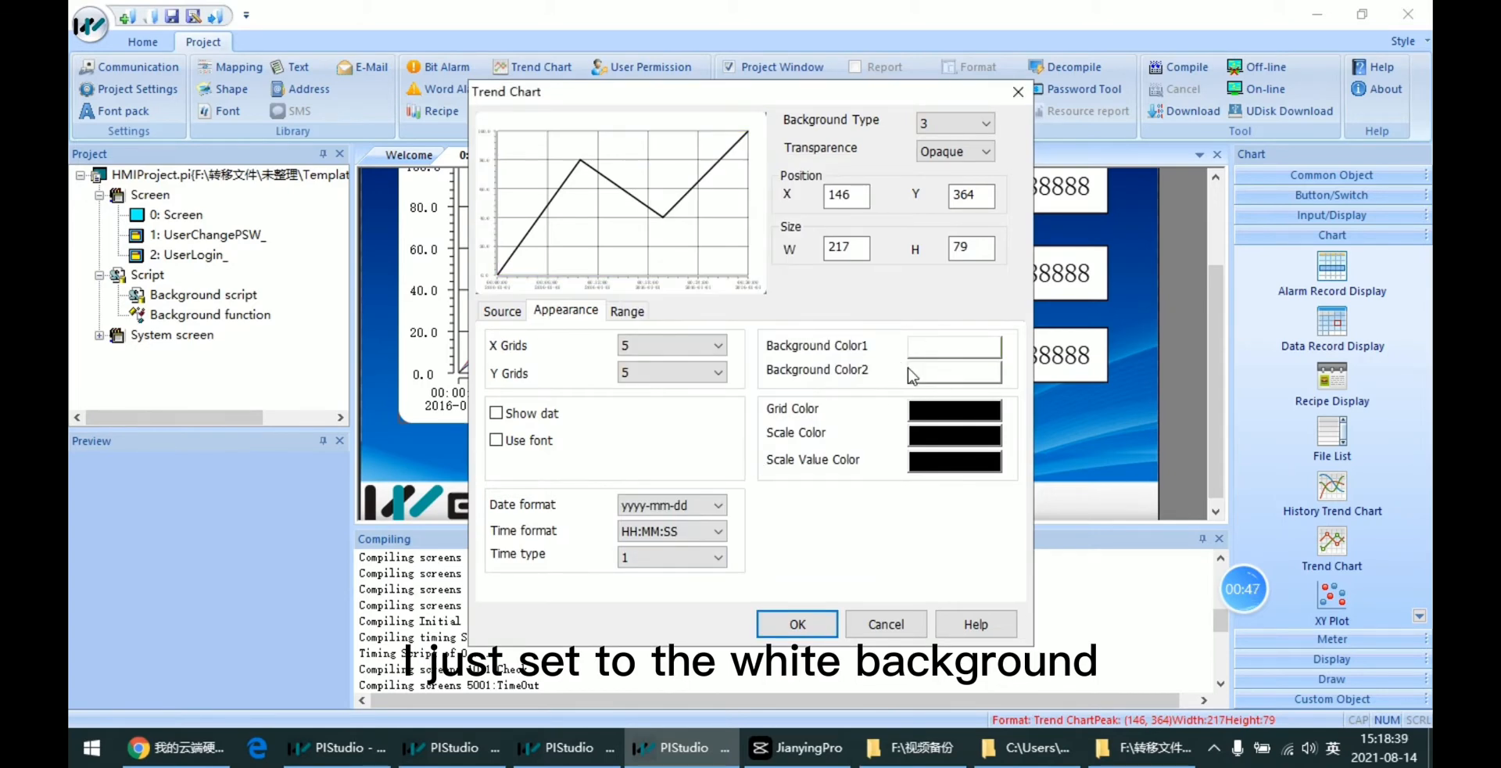
left_click(625, 310)
type("3")
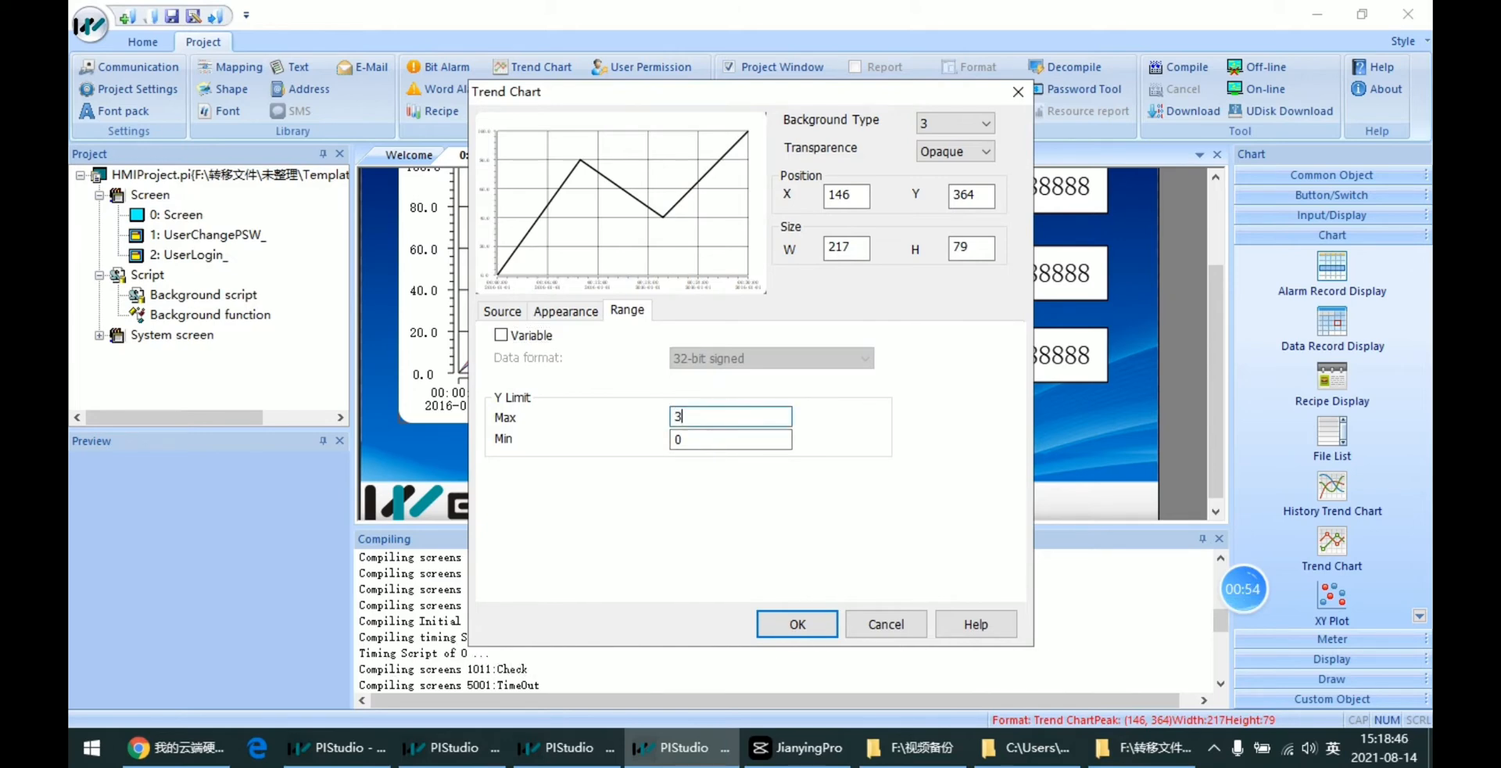
Step: Set Y Limit Max to 300 and confirm the trend chart settings
type("00")
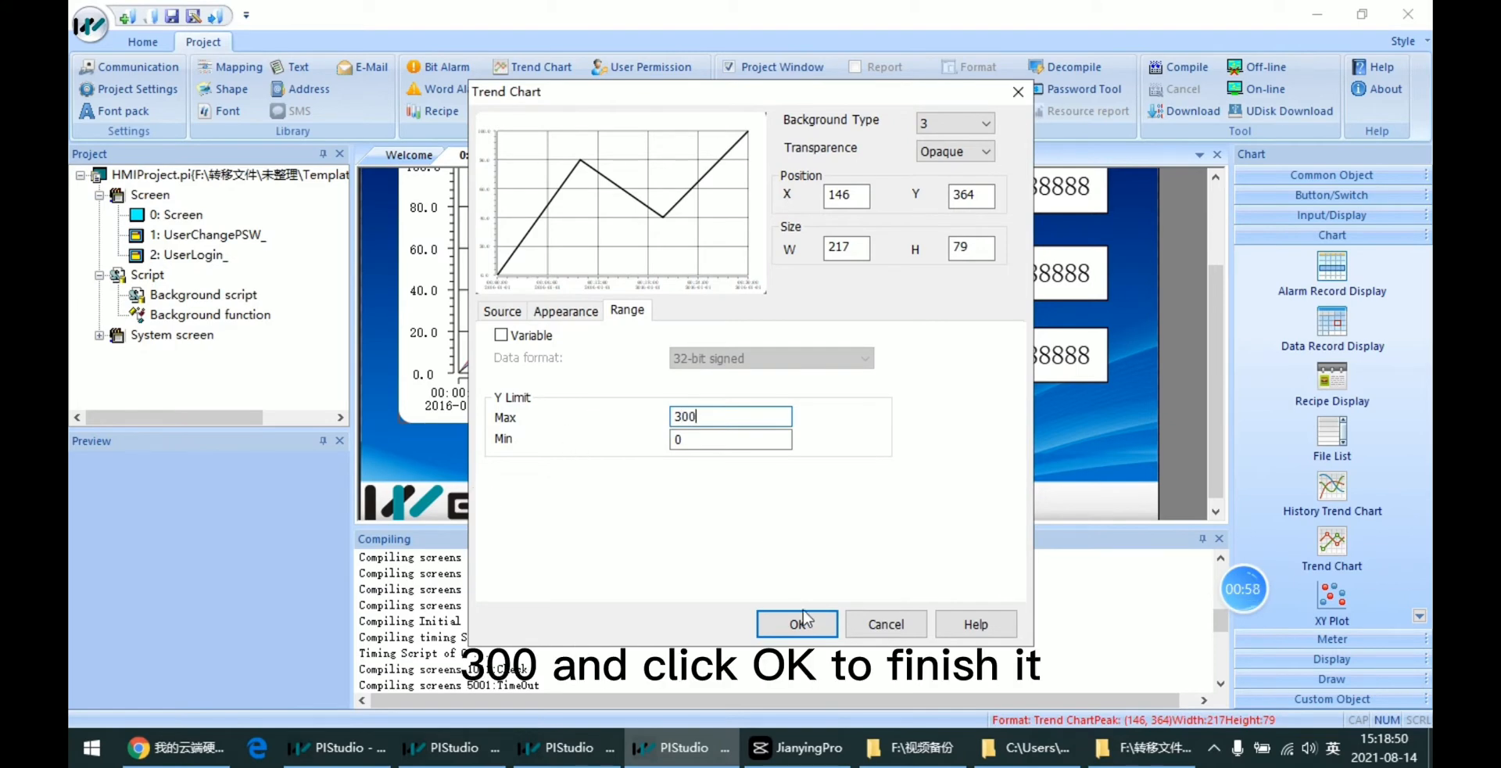
left_click(795, 623)
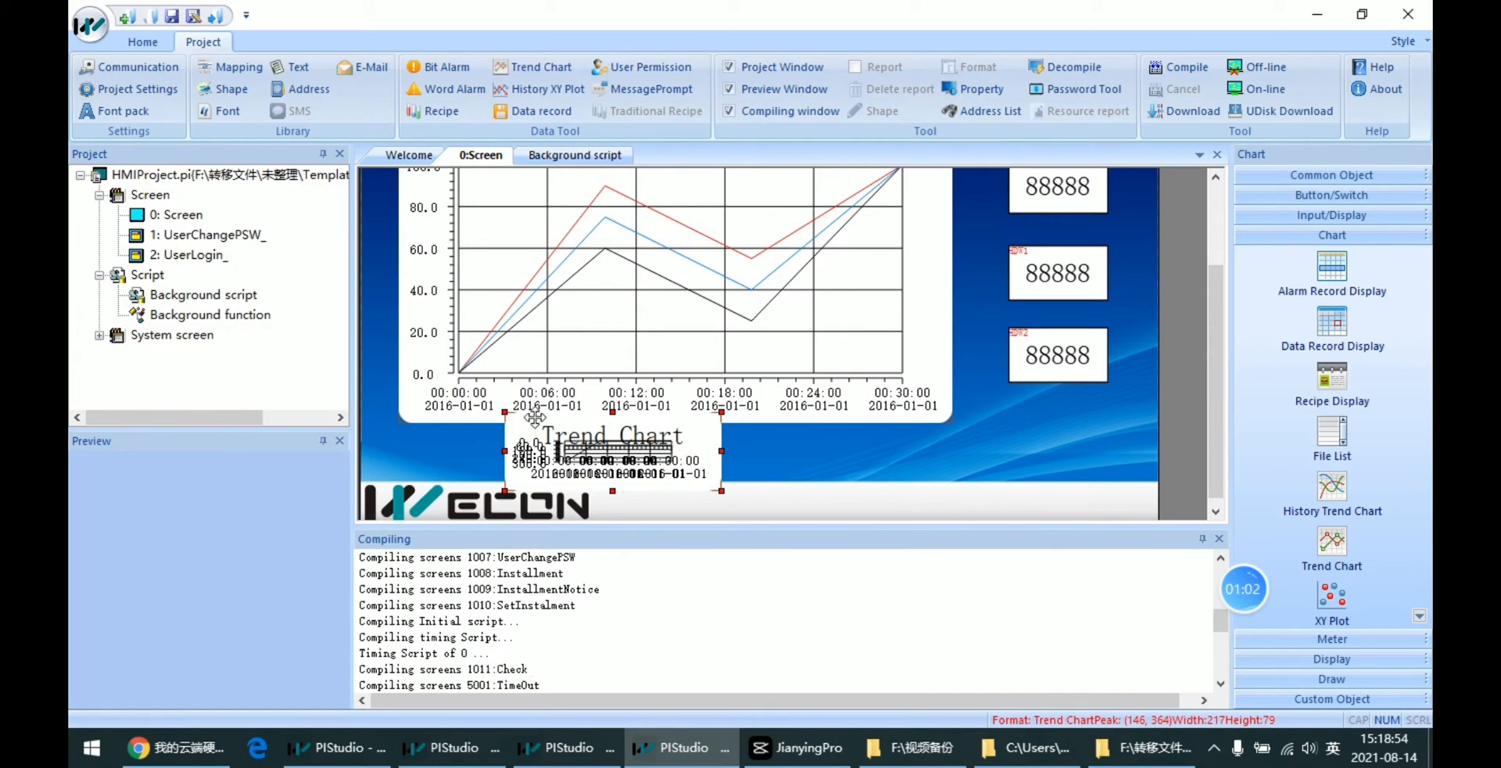
Step: Enlarge the new chart beneath the first and compile the project with 0 warnings, 0 errors
left_click_drag(721, 489, 947, 488)
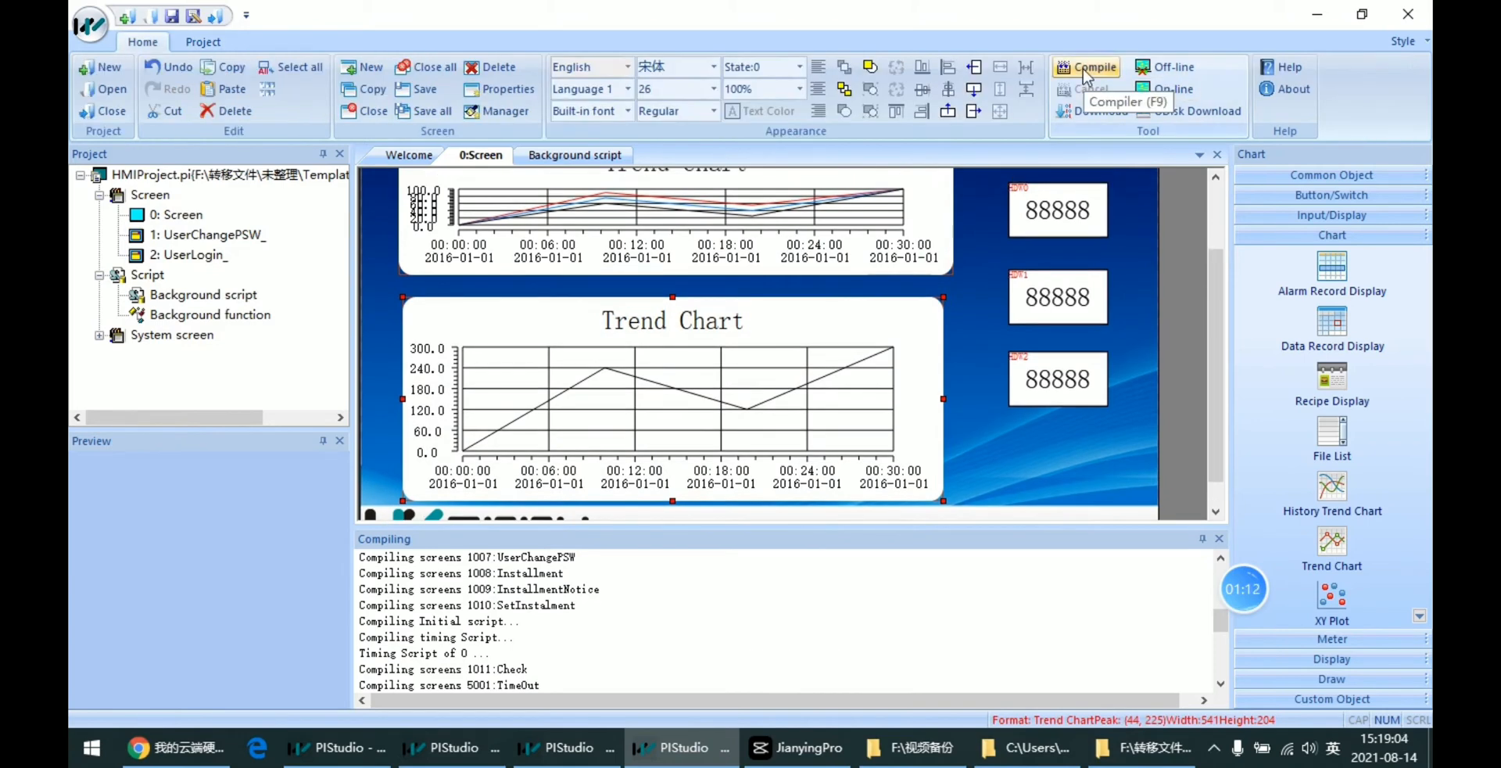
left_click(1094, 68)
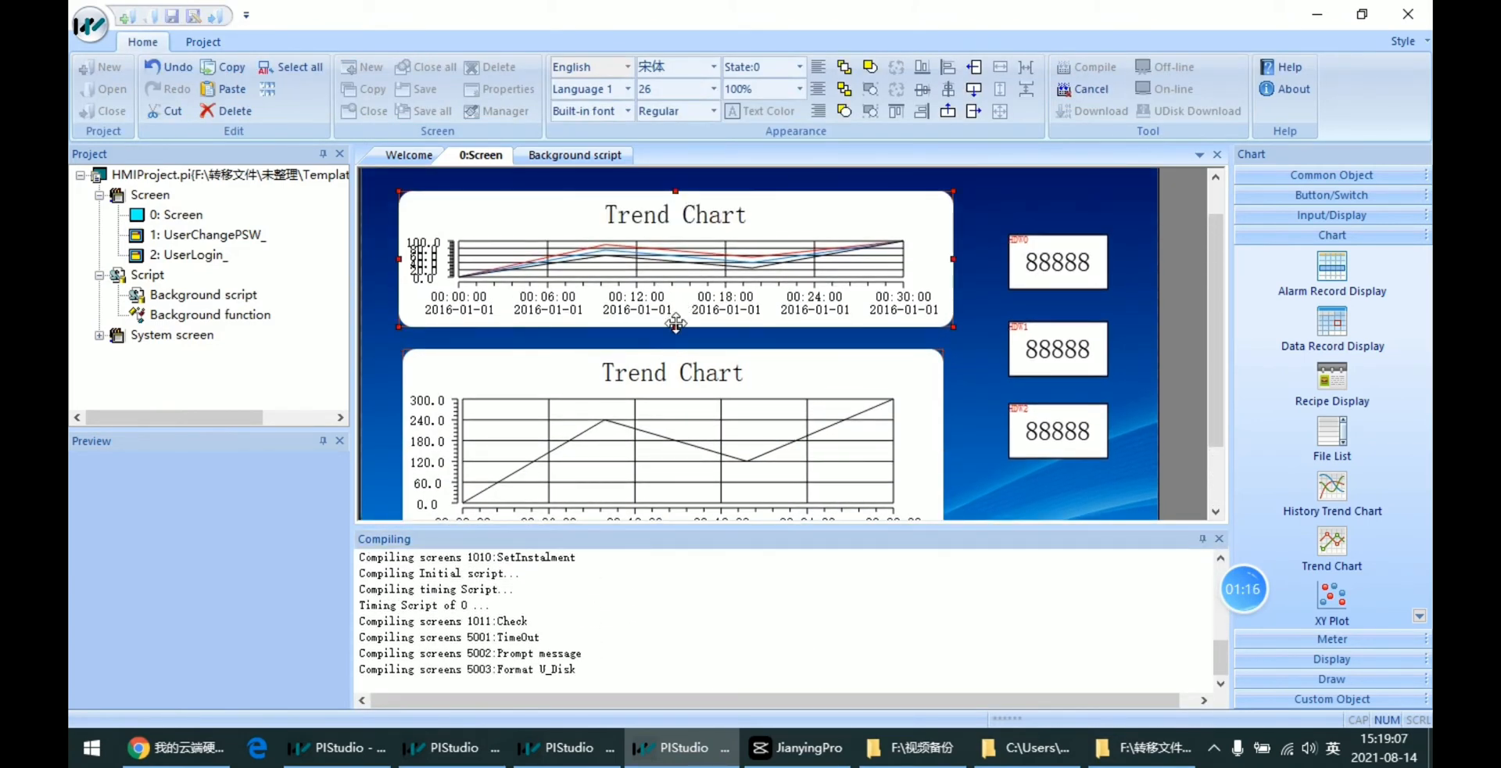
left_click(1170, 68)
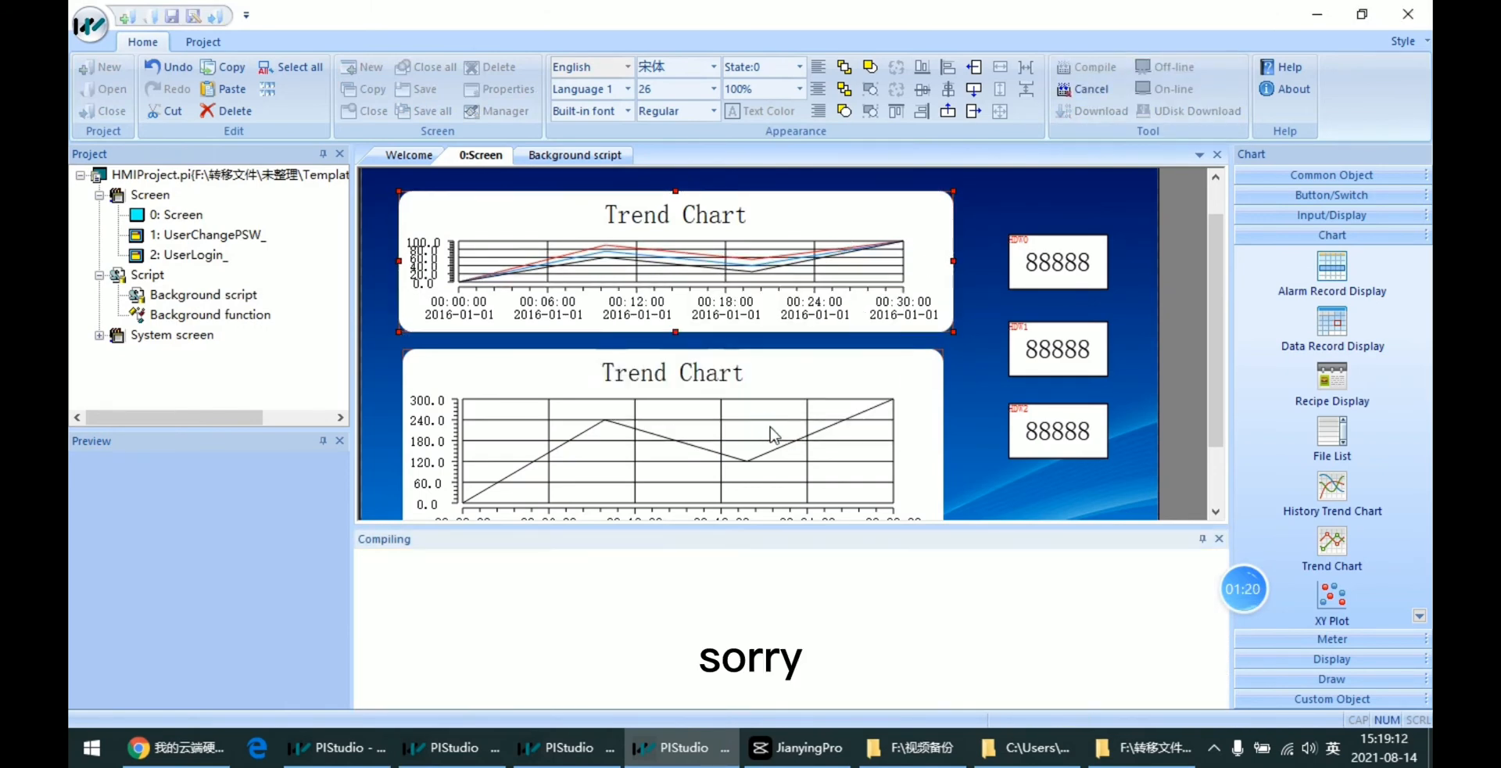
scroll("down", 3)
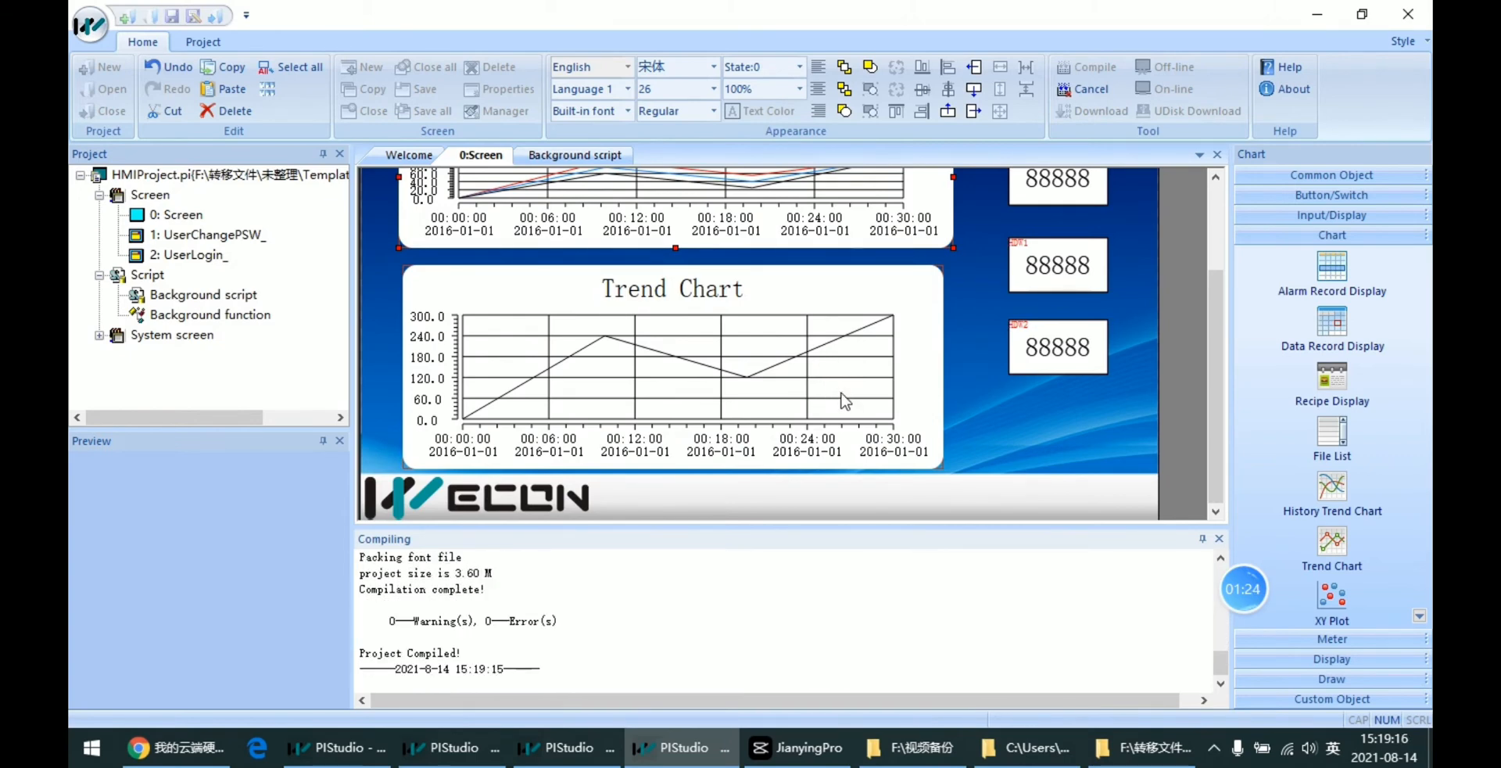
left_click(1175, 66)
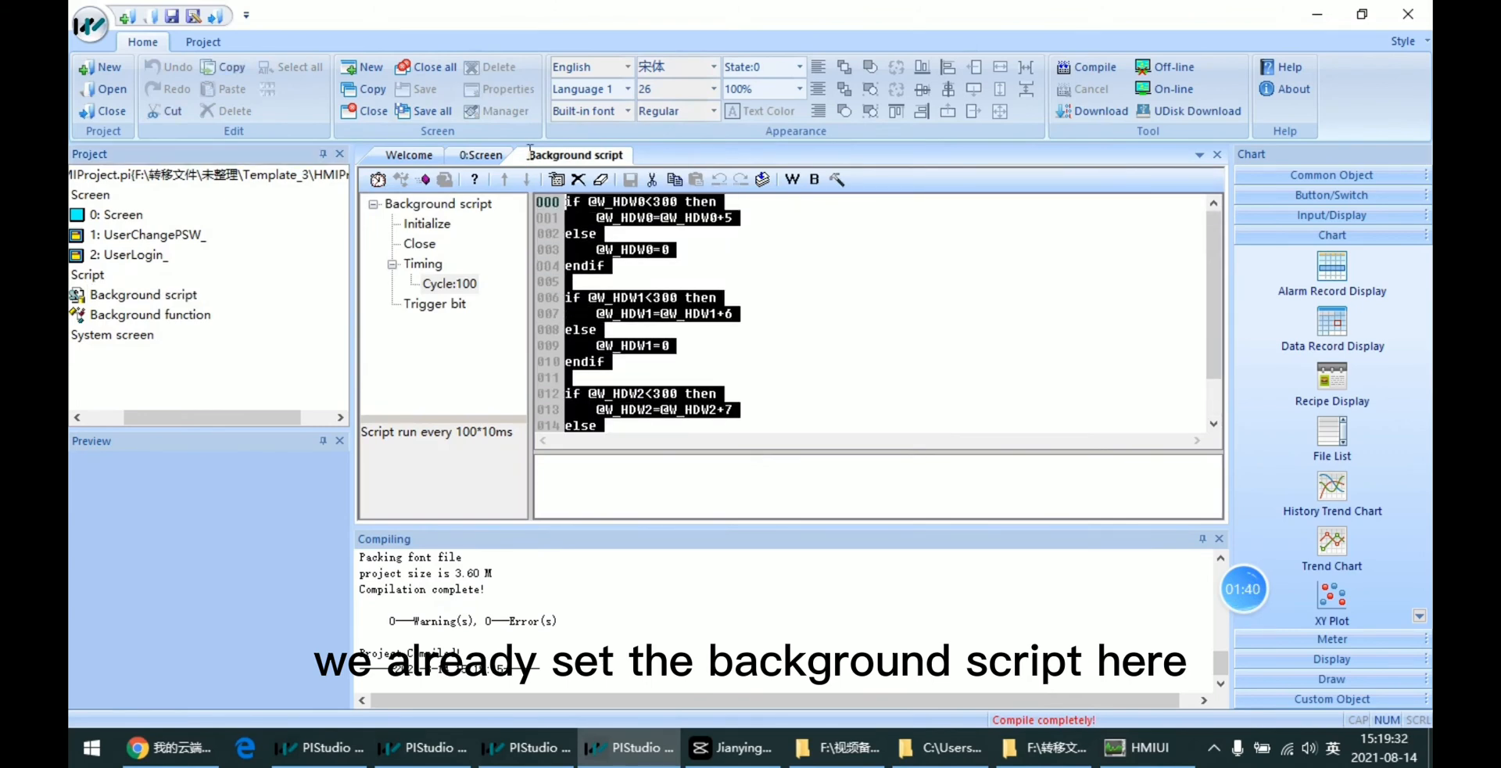
Step: Scroll the background script to the HDW1 and HDW2 blocks resetting to 0 at 300
scroll("down", 3)
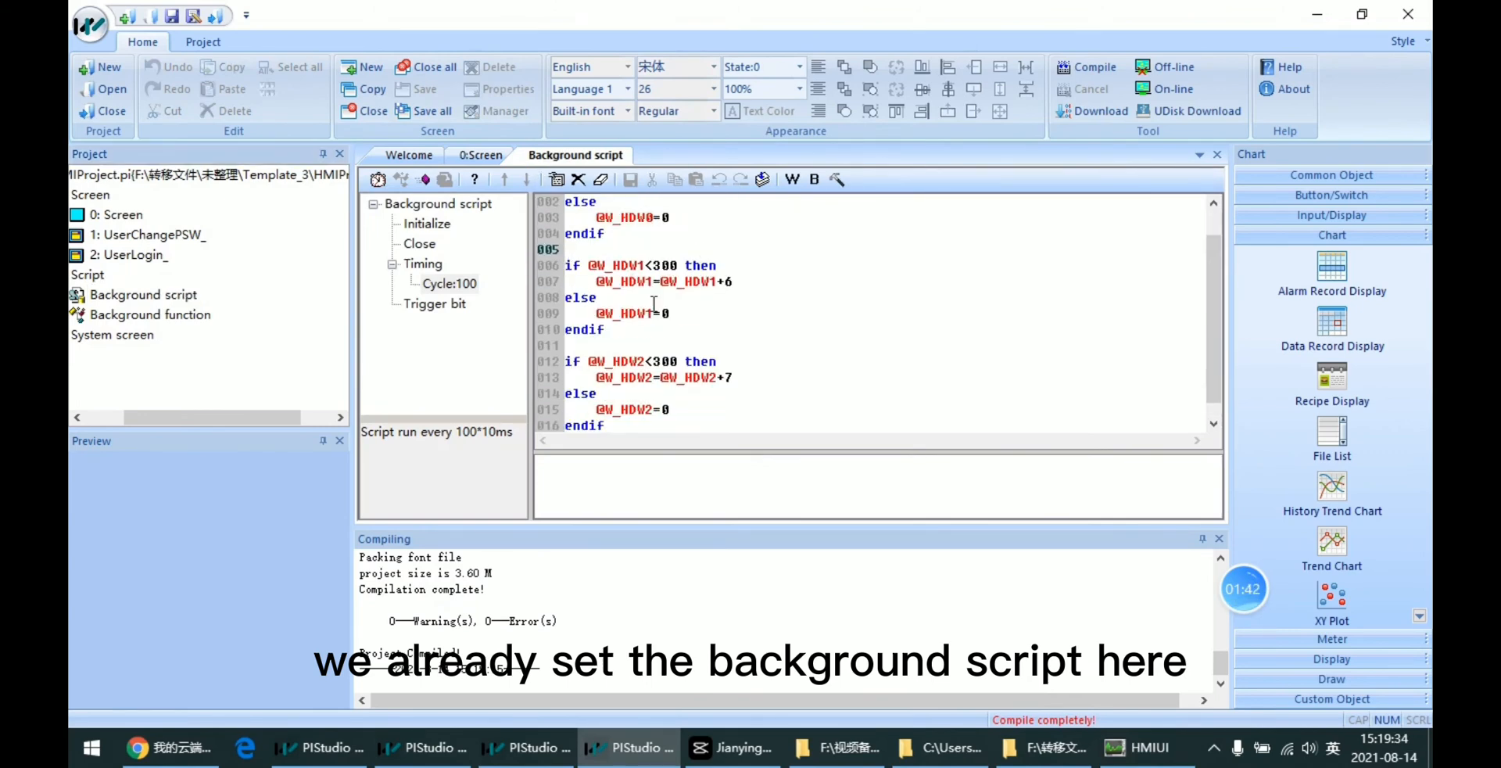